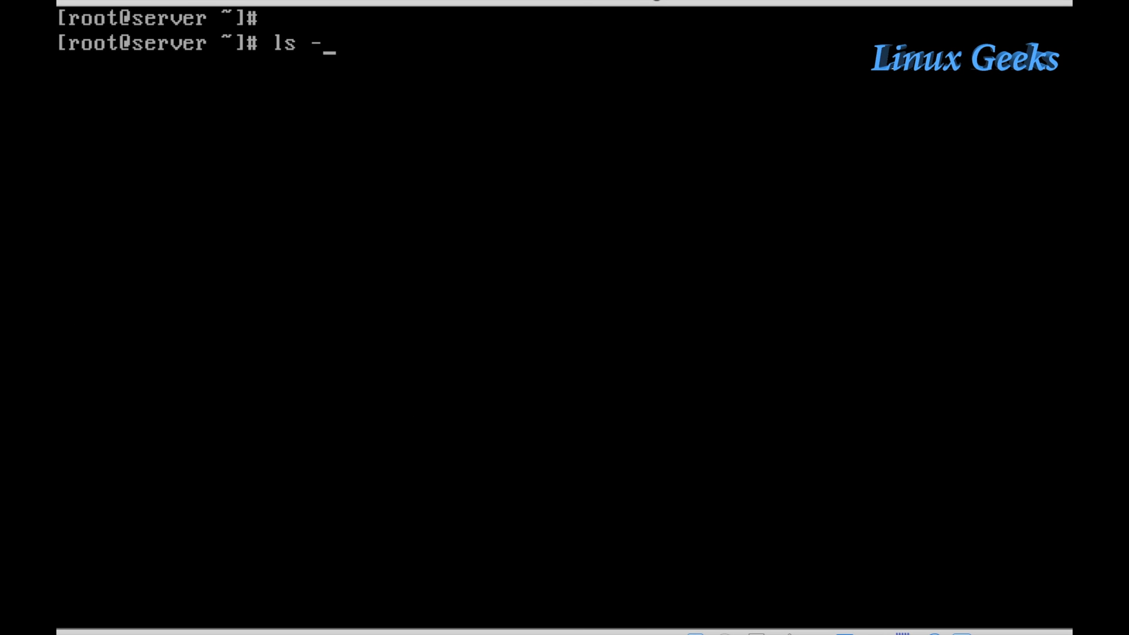
Discard the half-typed /etc/sysconfig path command and clear the screen.
type("l /etc/")
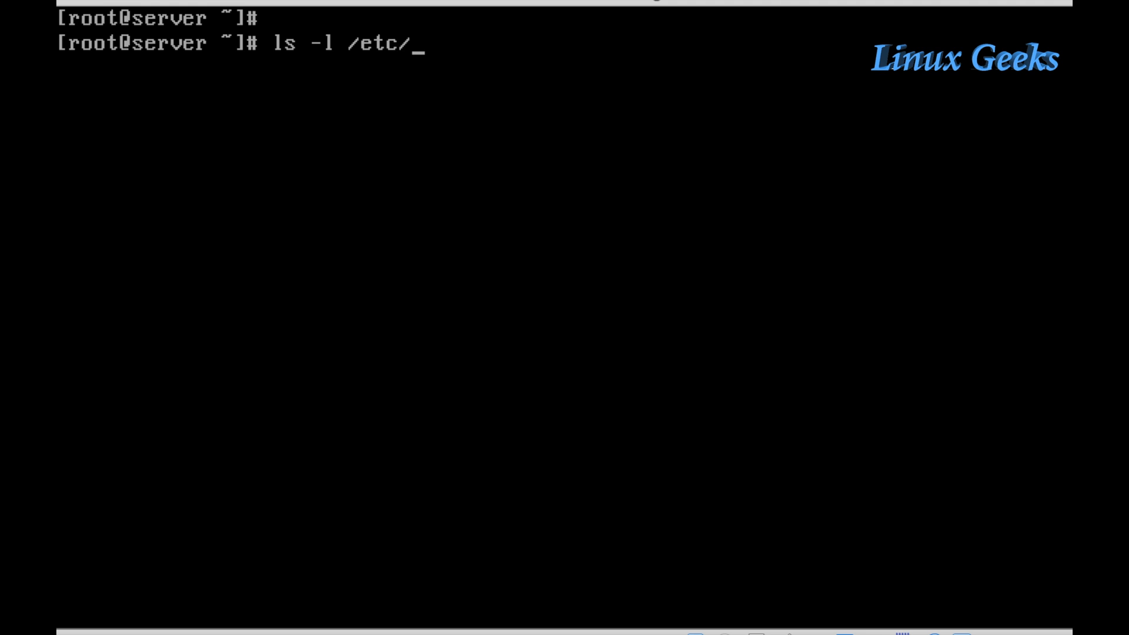
type("sysconfig/network-")
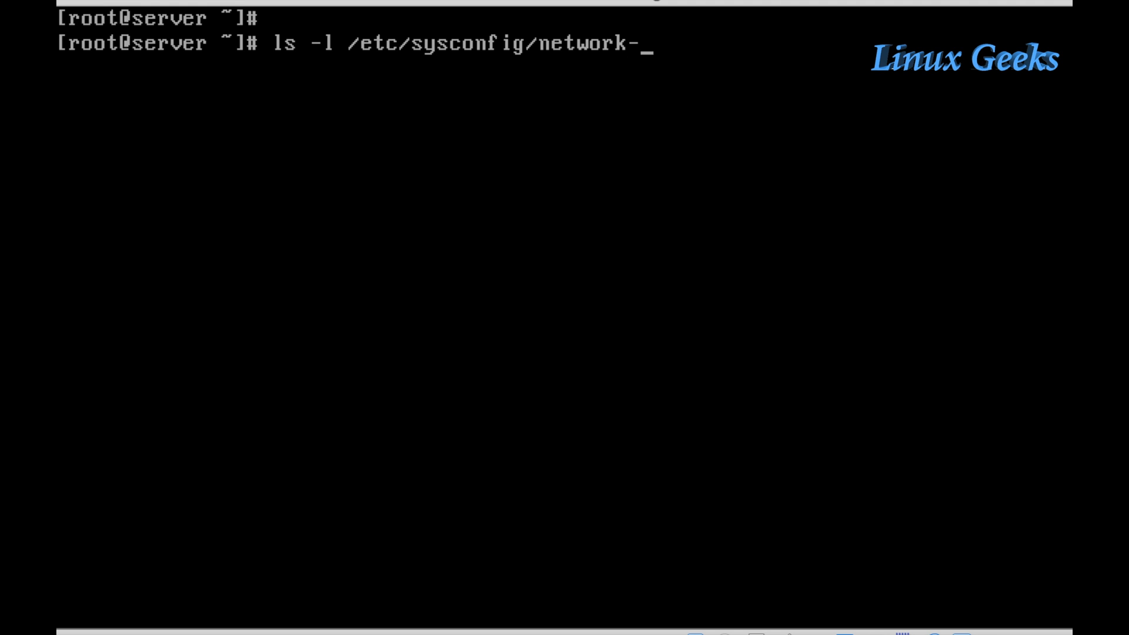
key("Return")
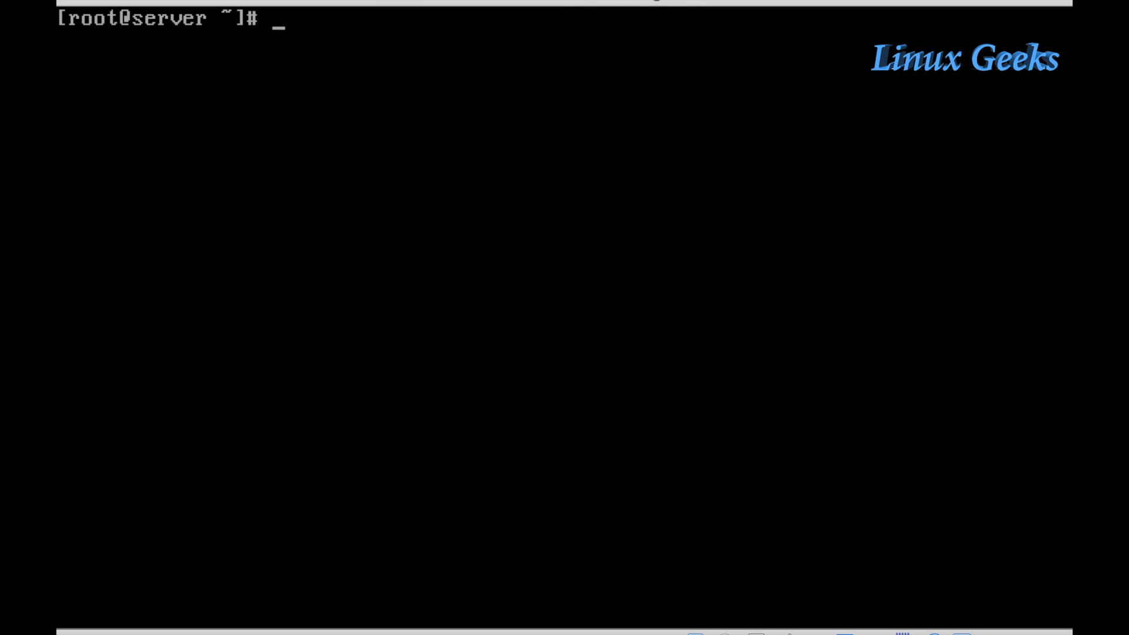
List the ifcfg-* files in /etc/sysconfig/network-scripts: enp0s3, enp0s8 and lo.
type("ls -l /etc/sysconfig/network-scripts/")
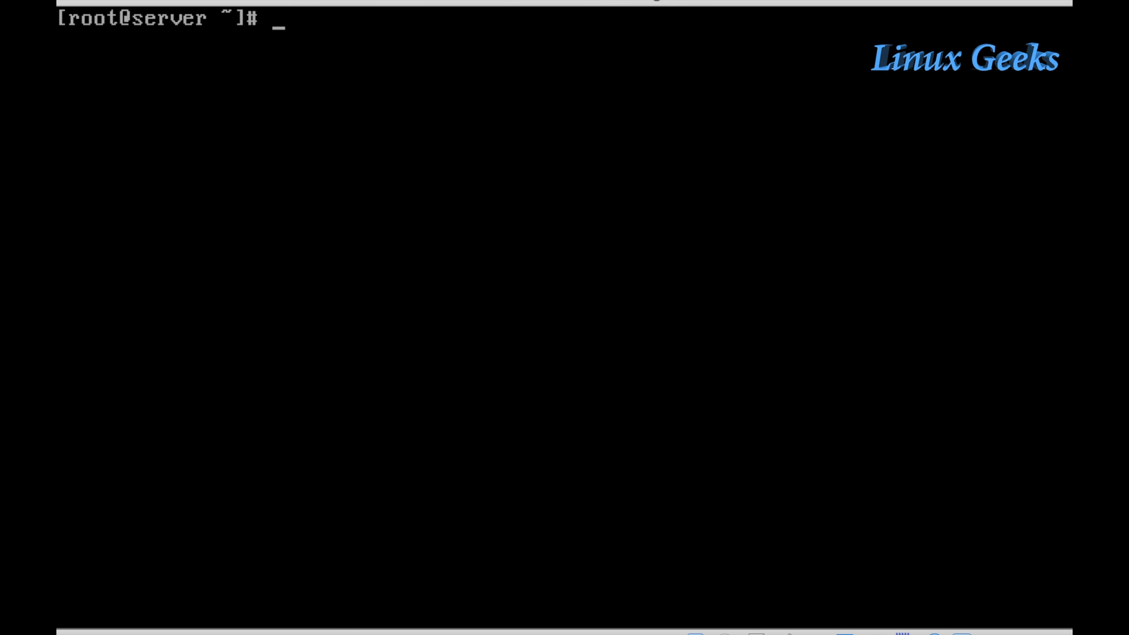
type("ls -l")
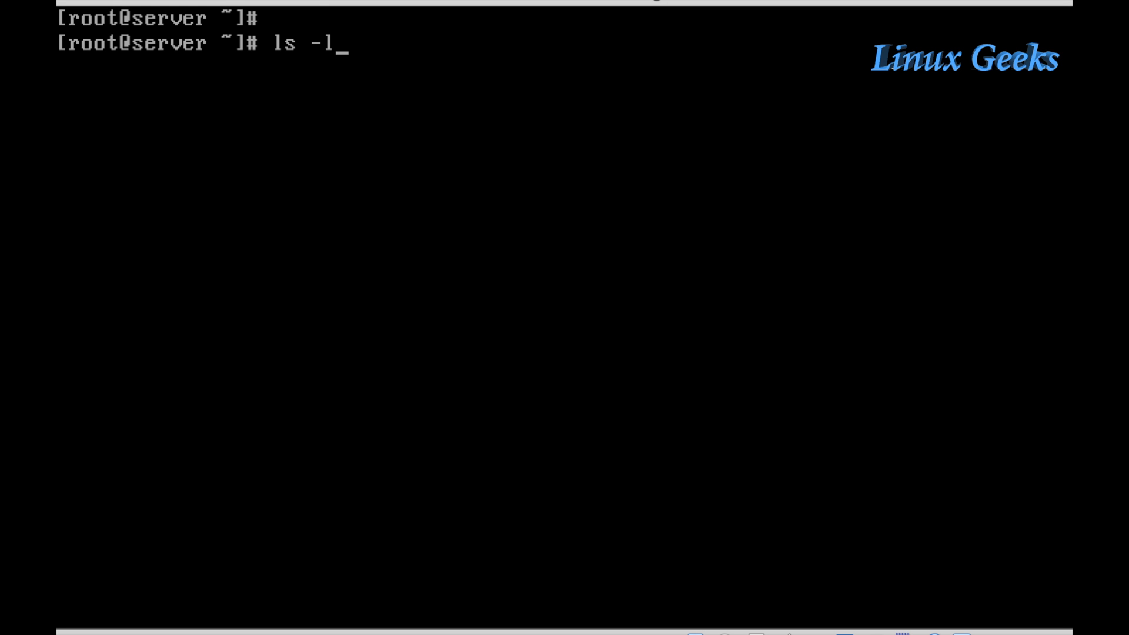
type("/etc/")
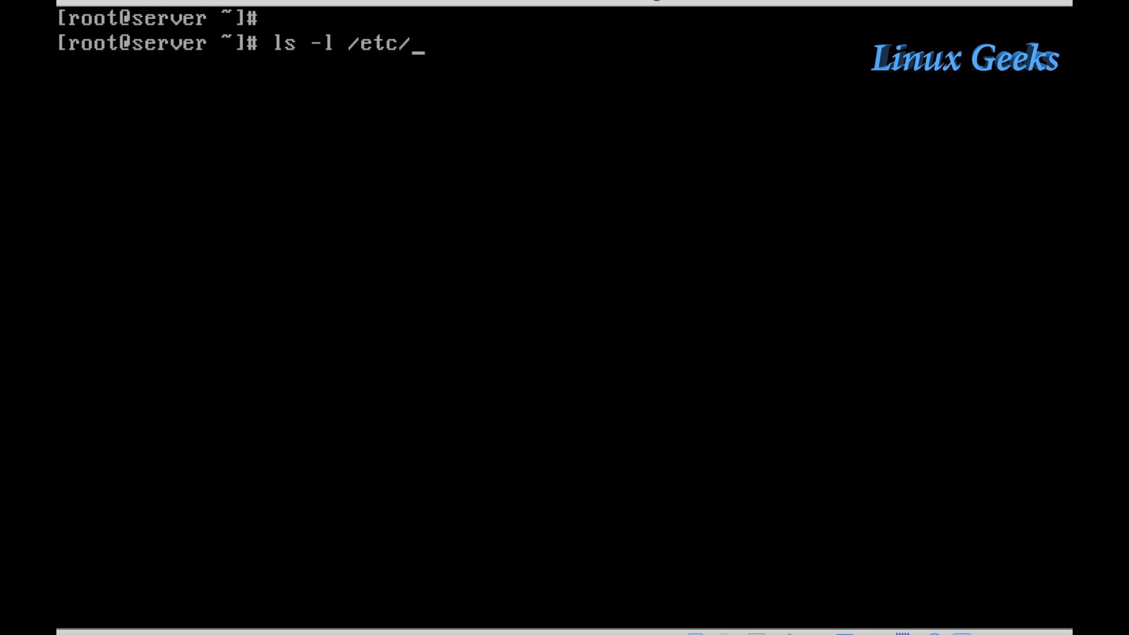
type("sysconfig/")
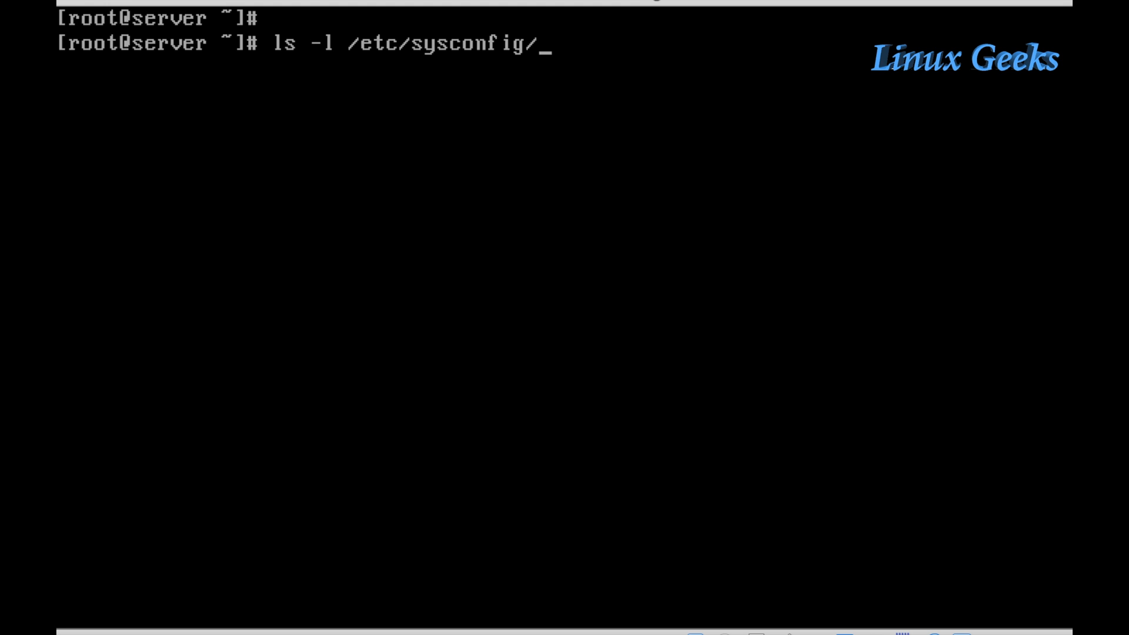
type("network-scripts/")
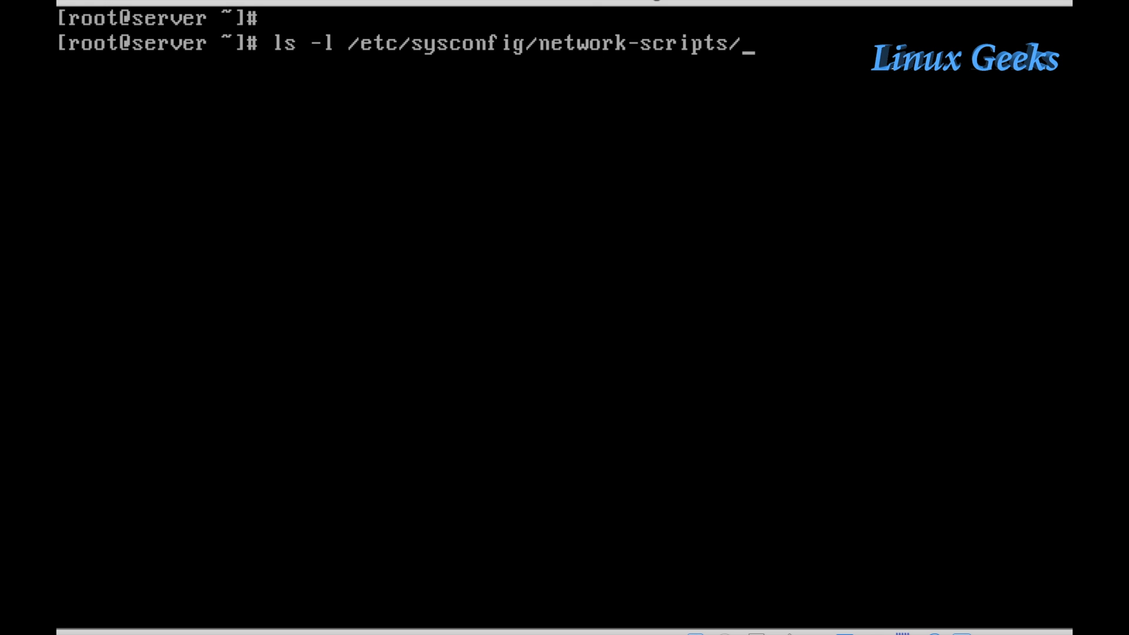
type("ifcfg-")
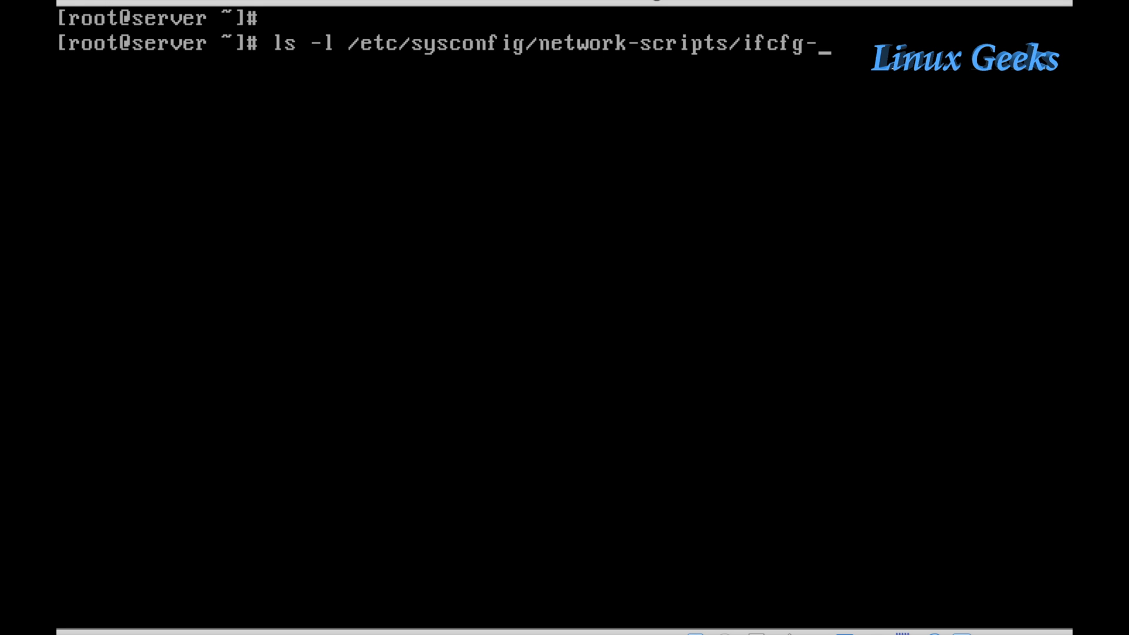
key("Return")
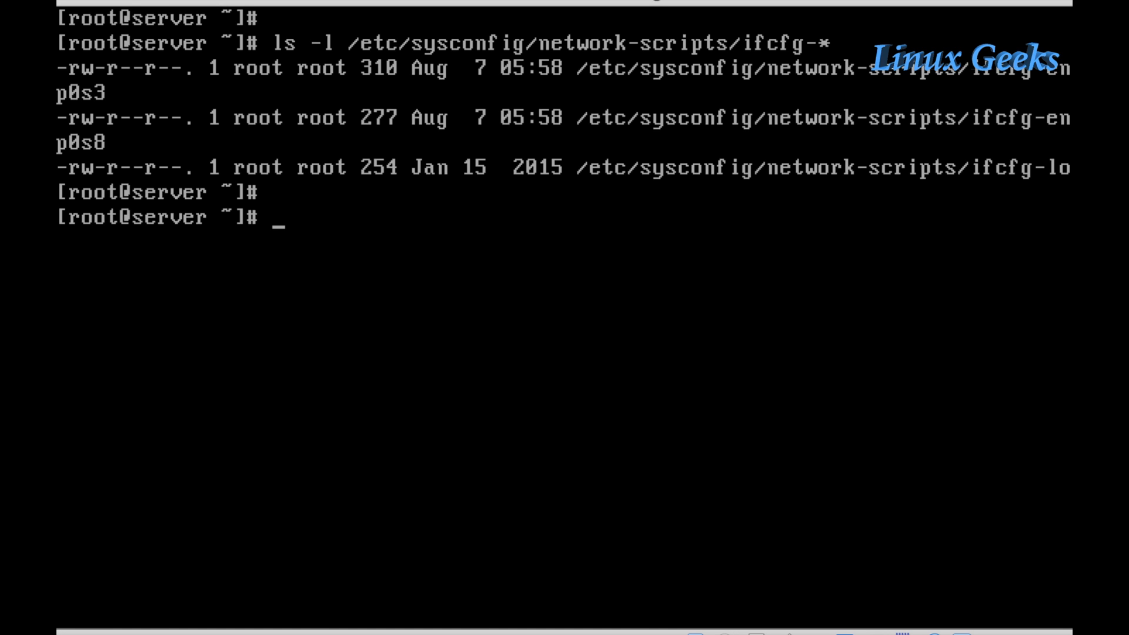
type("cd /etc/")
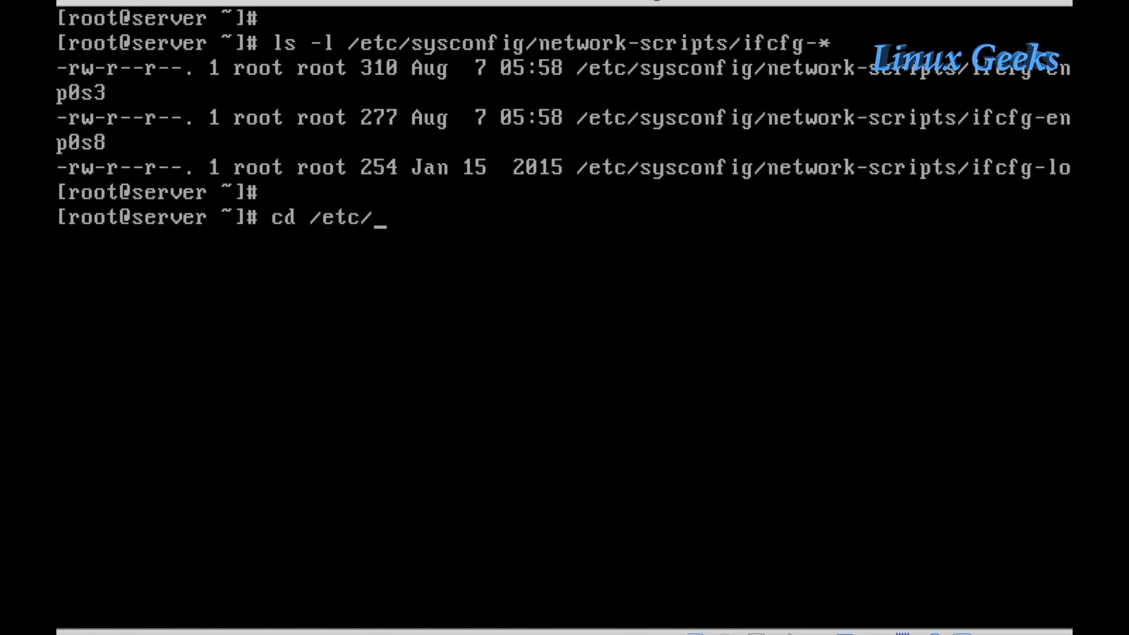
Move into /etc/sysconfig/network-scripts and list its contents.
type("sysconfig/network-scripts/")
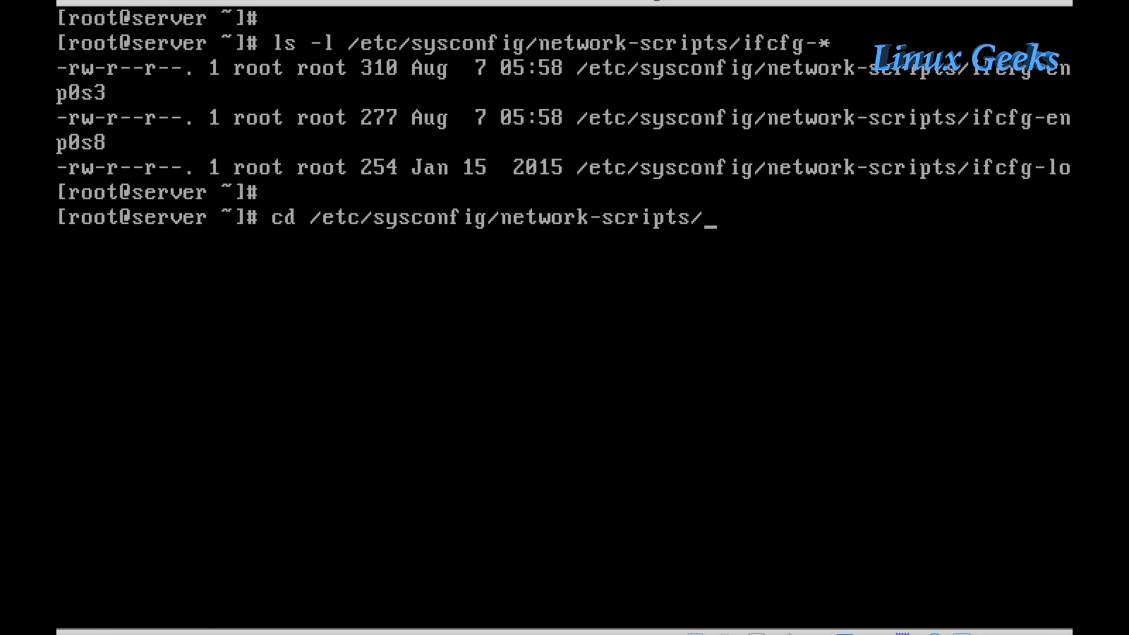
key("Return")
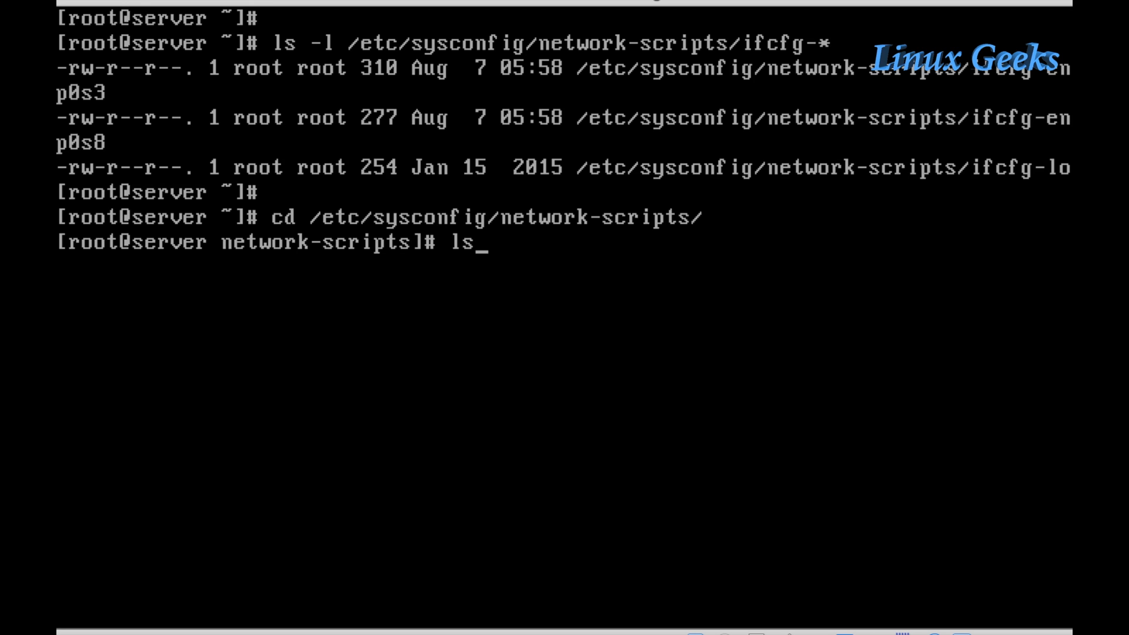
key("Return")
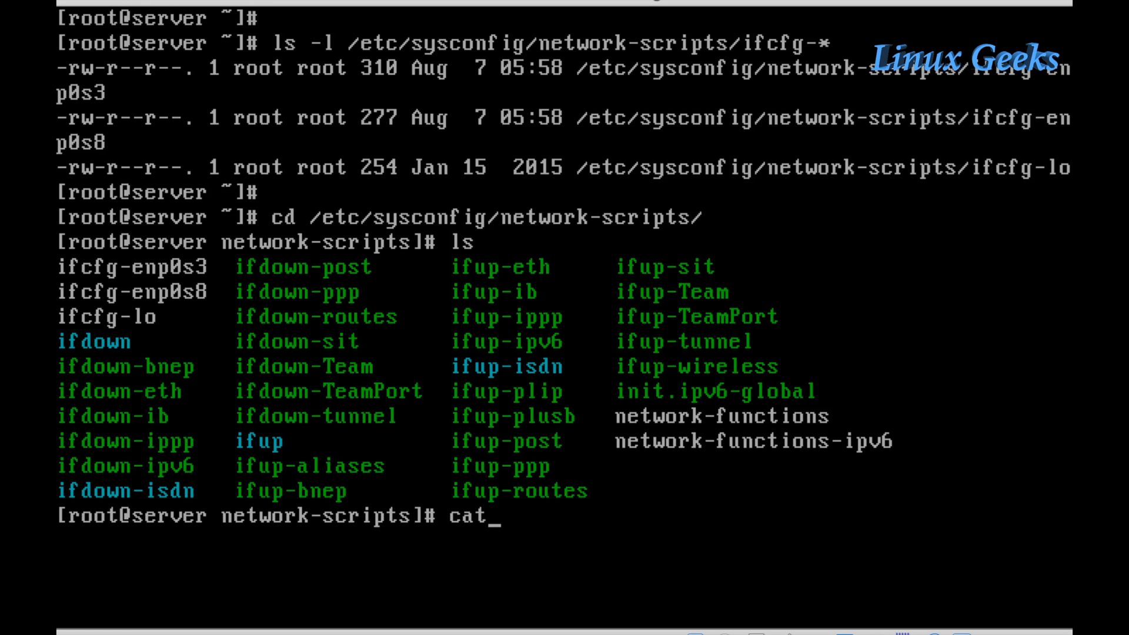
Print the ifcfg-enp0s3 and ifcfg-enp0s9 configuration files.
type("ifcfg-enp0s")
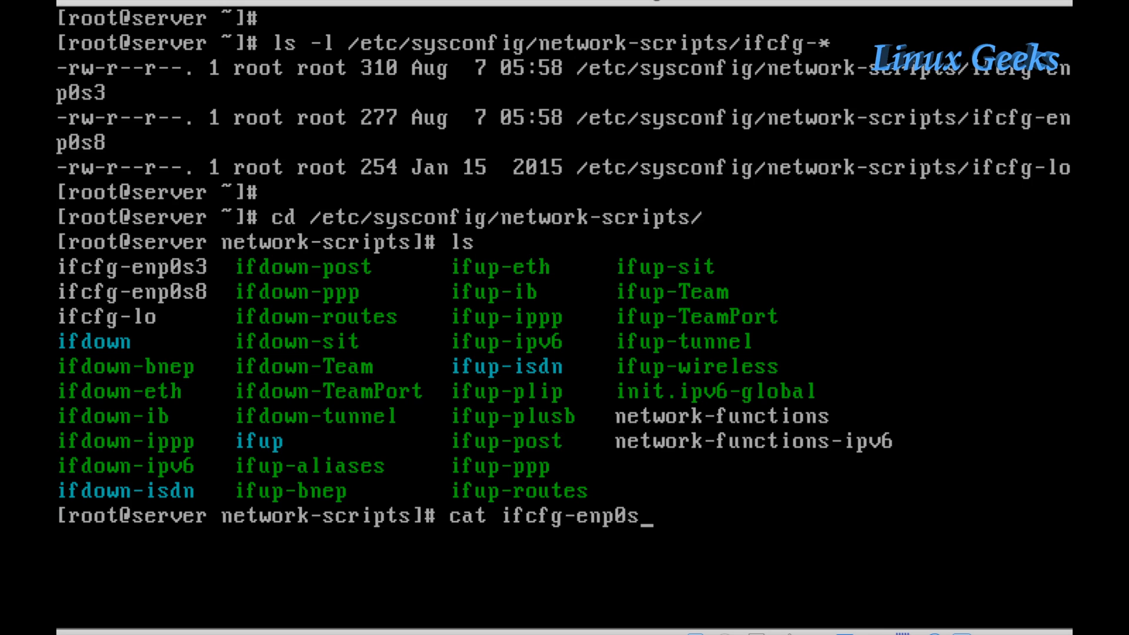
type("3")
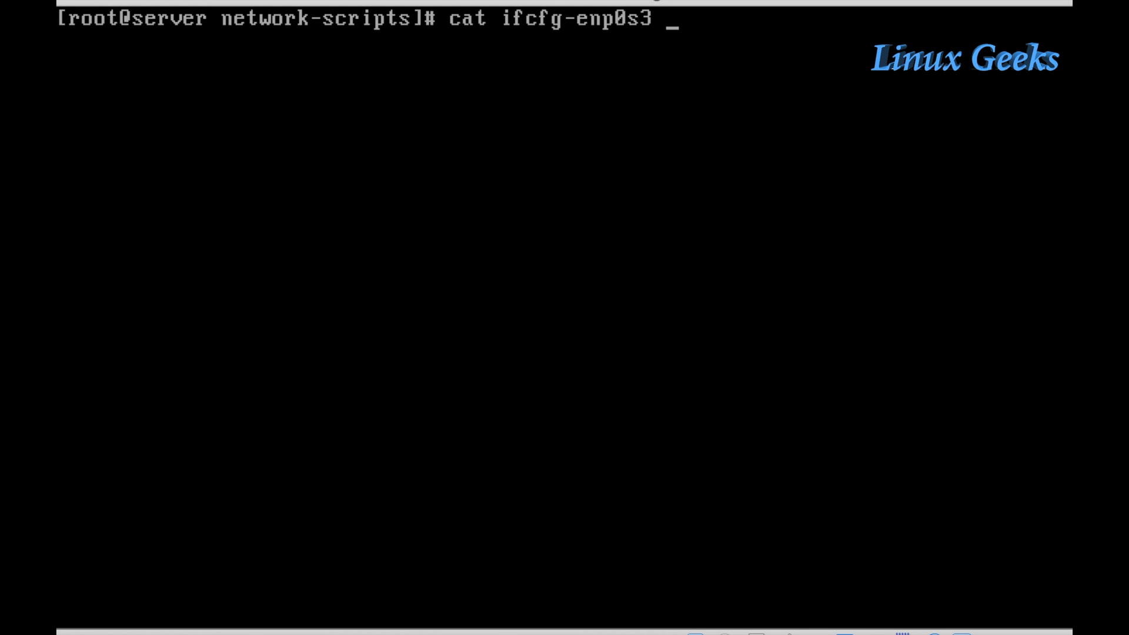
key("Return")
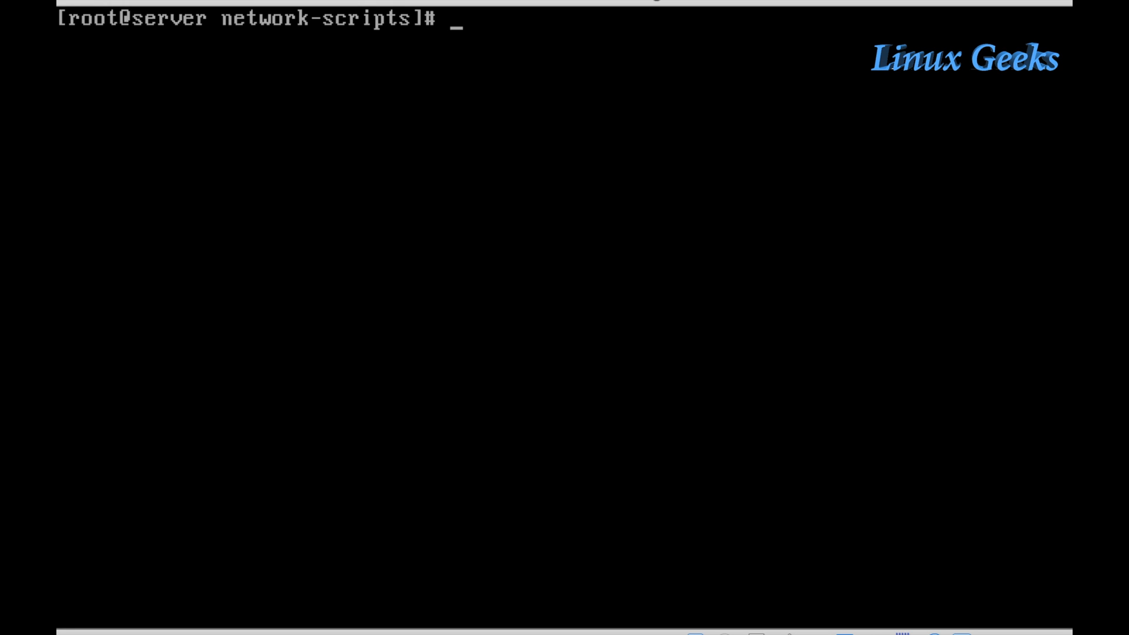
type("cat ifcfg-")
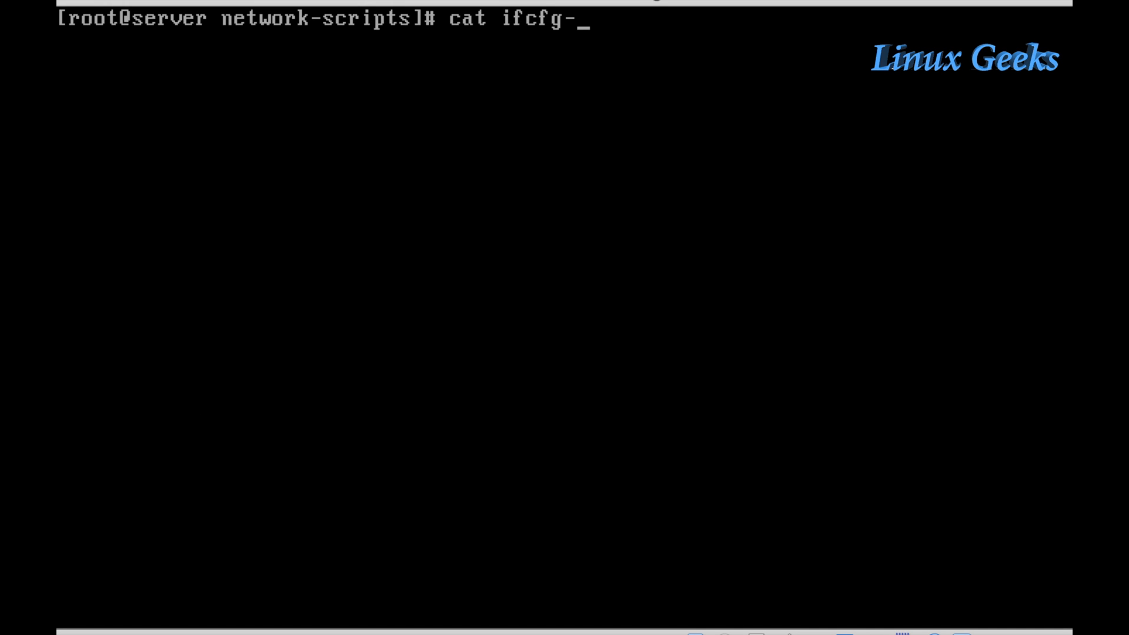
type("enp0s9")
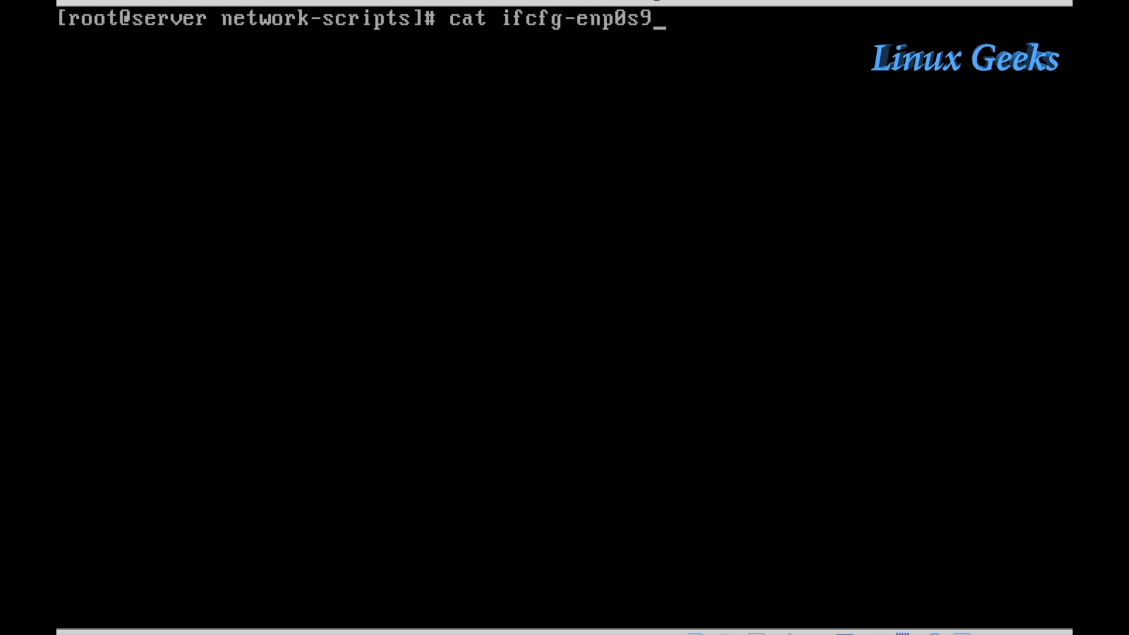
key("Return")
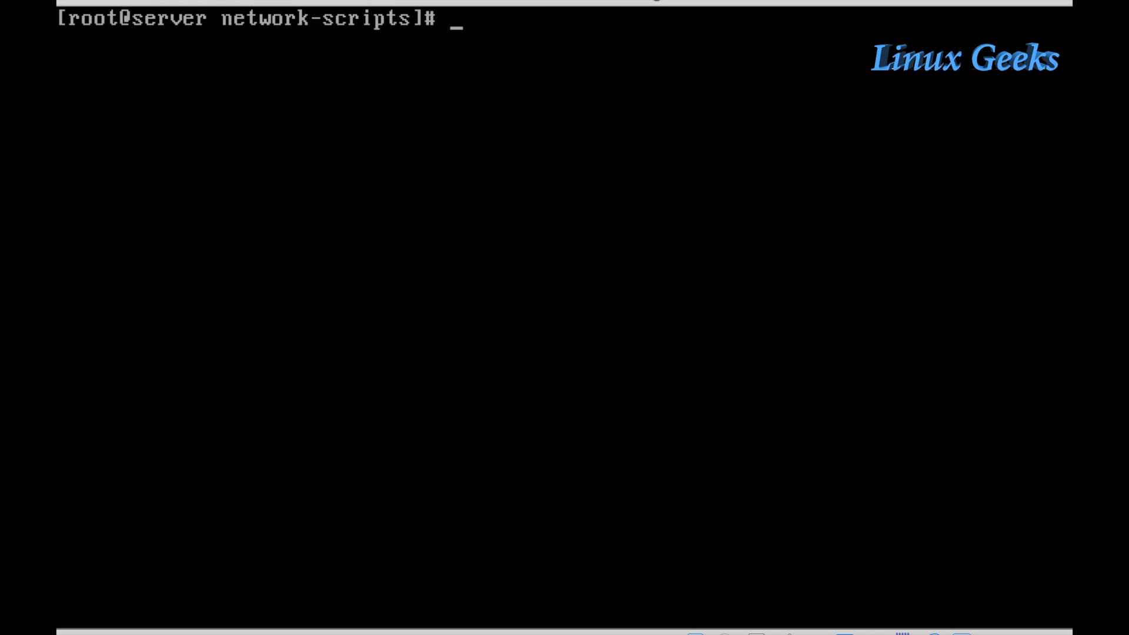
type("cd ~")
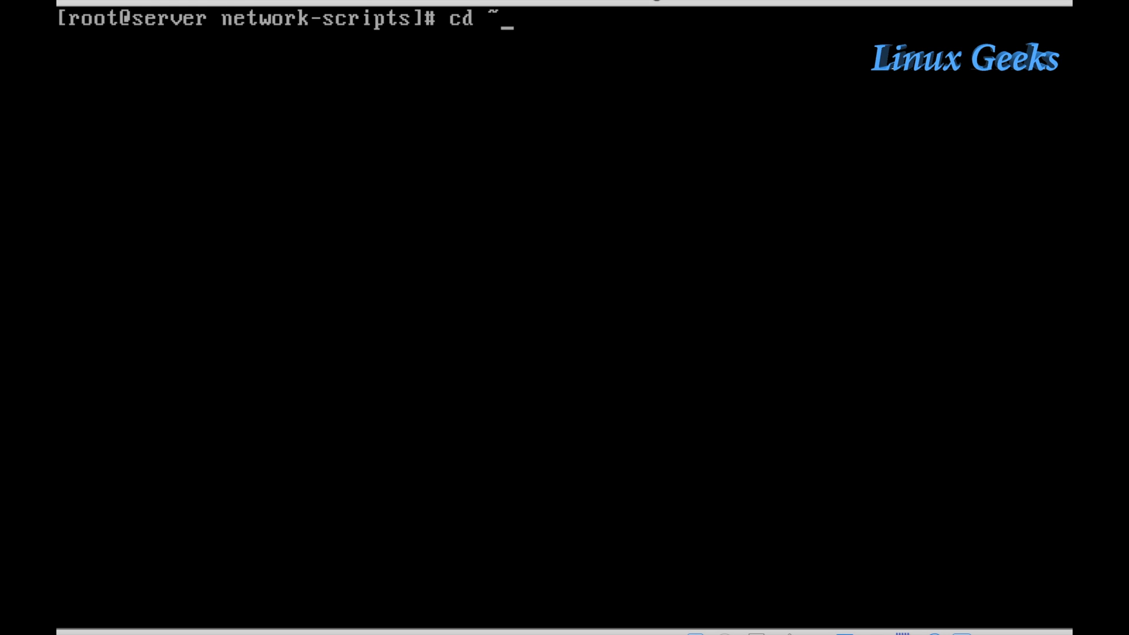
Run cd ~ to go back to root's home directory.
key("Return")
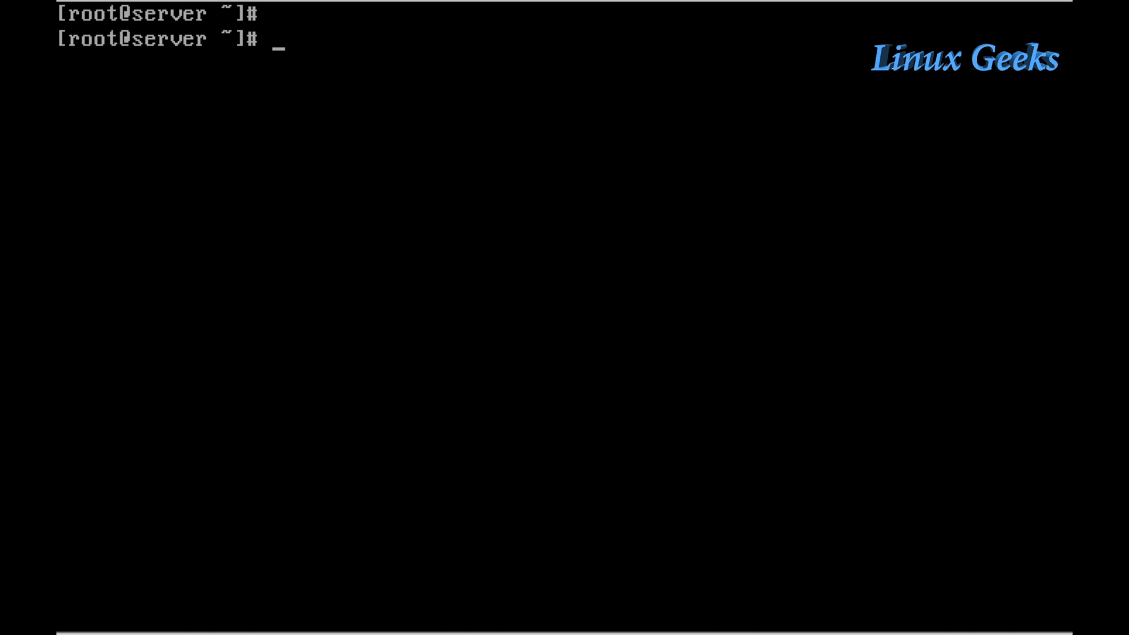
type("nmtun")
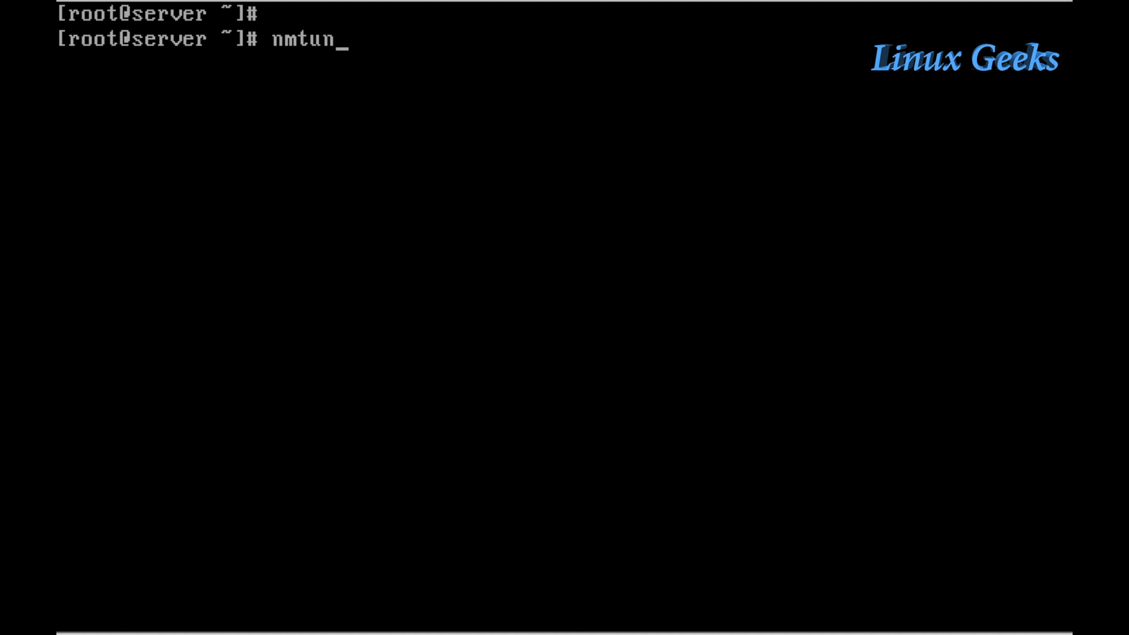
Launch nmtui and choose Edit a connection to list enp0s3 and enp0s8.
key("Return")
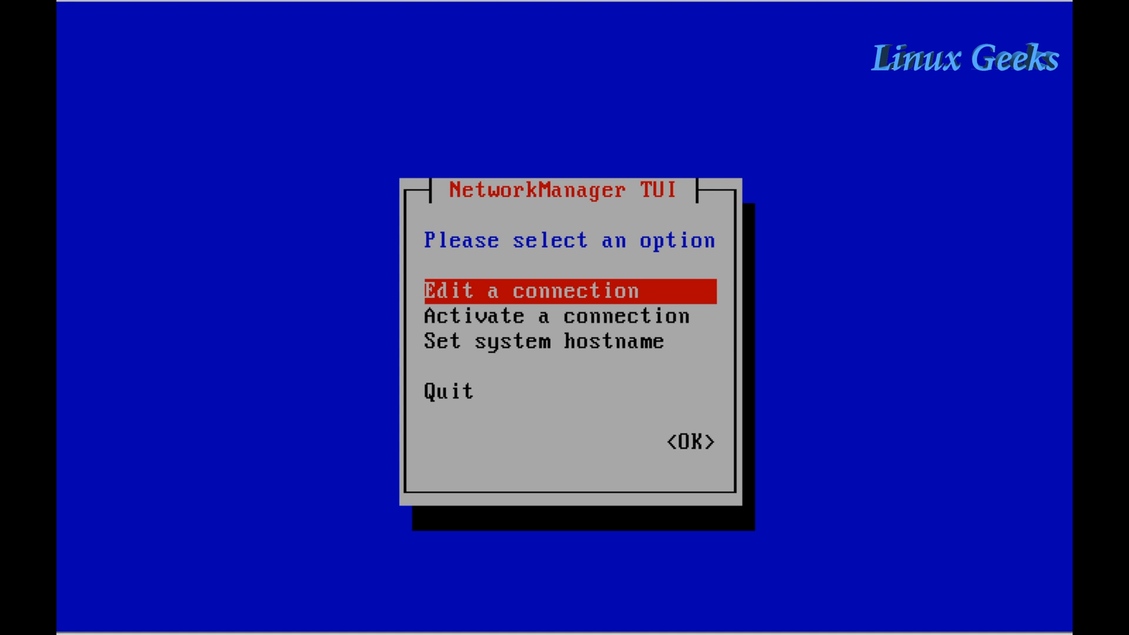
key("Down")
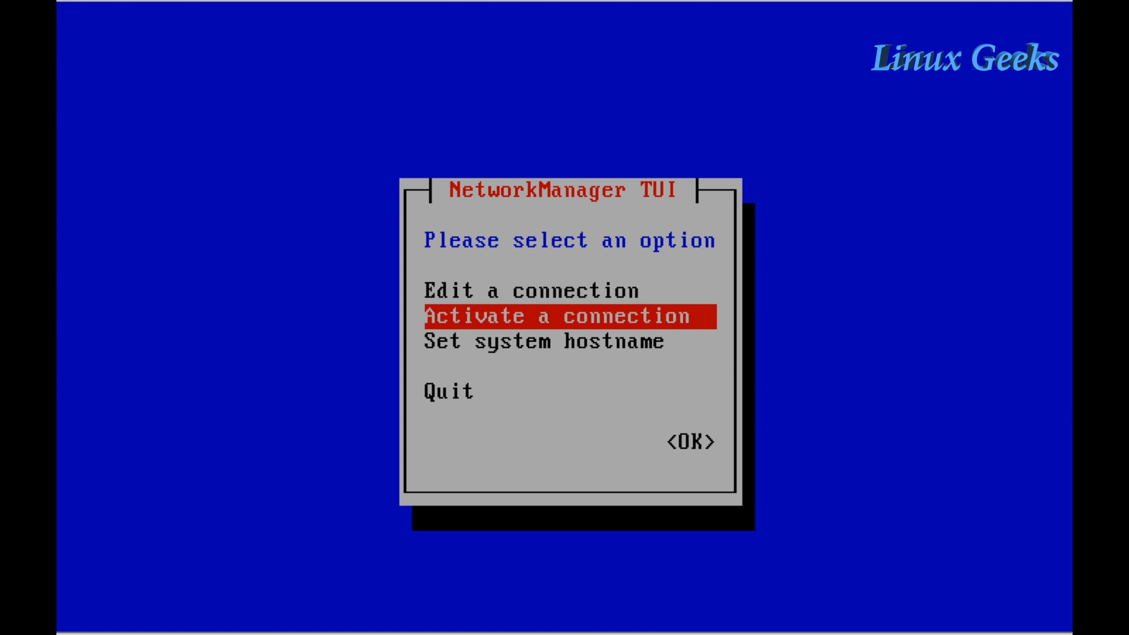
key("Down")
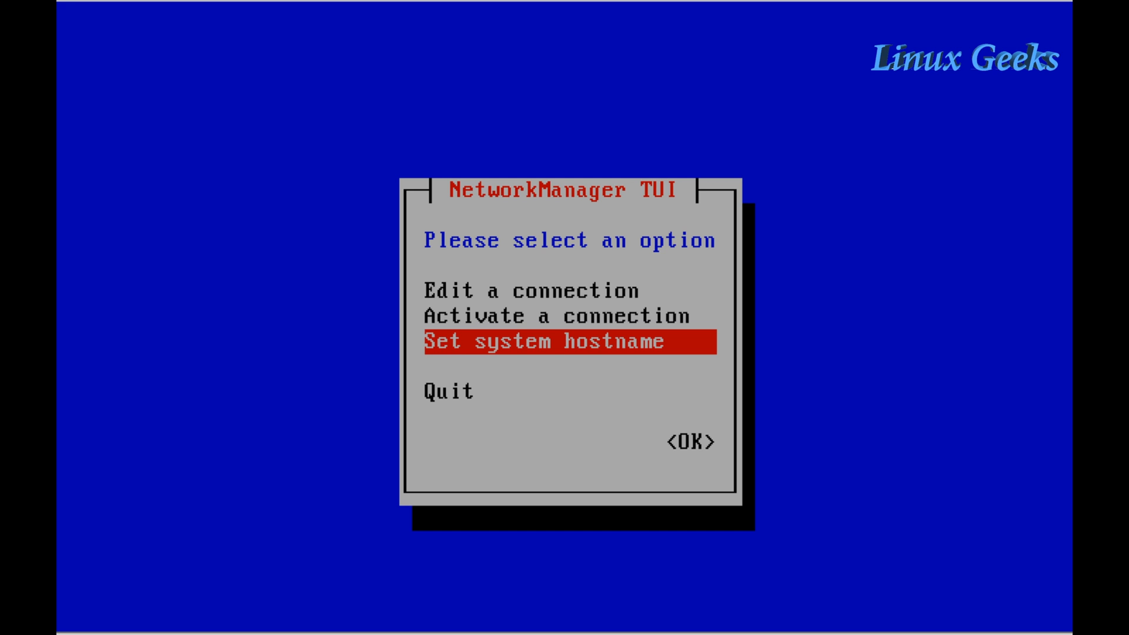
key("Up")
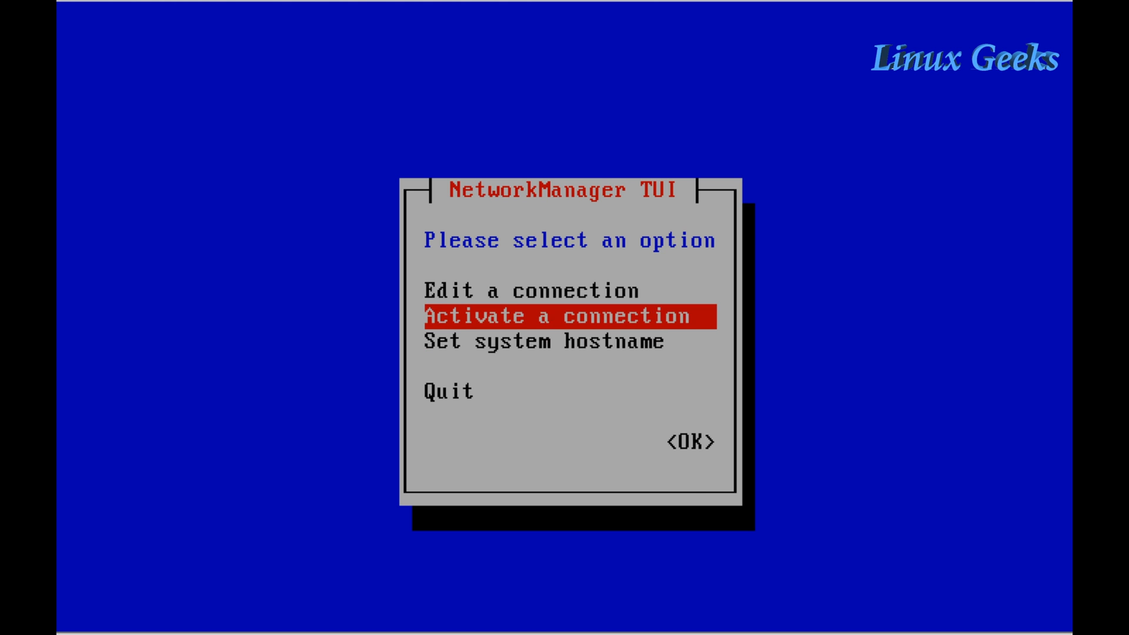
key("Return")
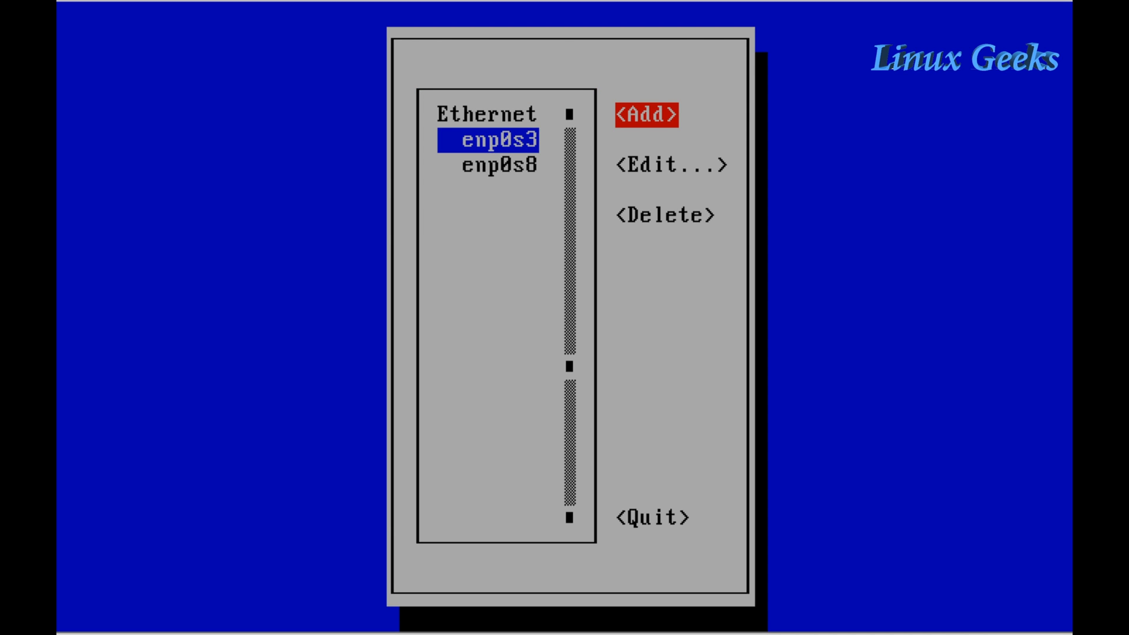
Add an Ethernet profile on device enp0s9, show its Ethernet and IPv4 sections, confirm with OK.
left_click(648, 114)
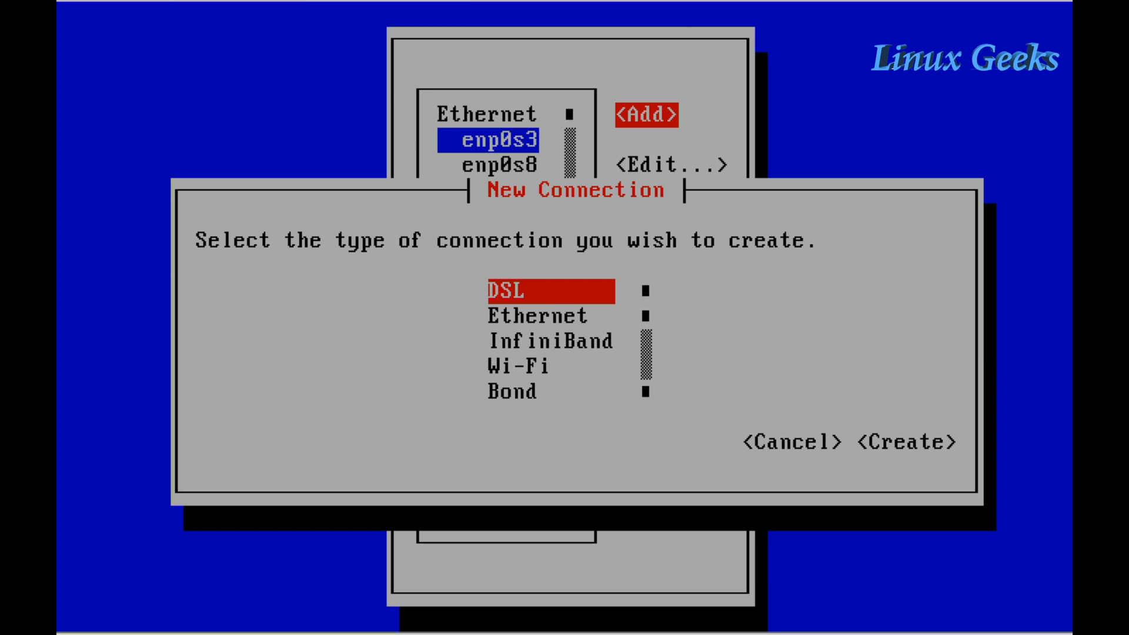
left_click(903, 442)
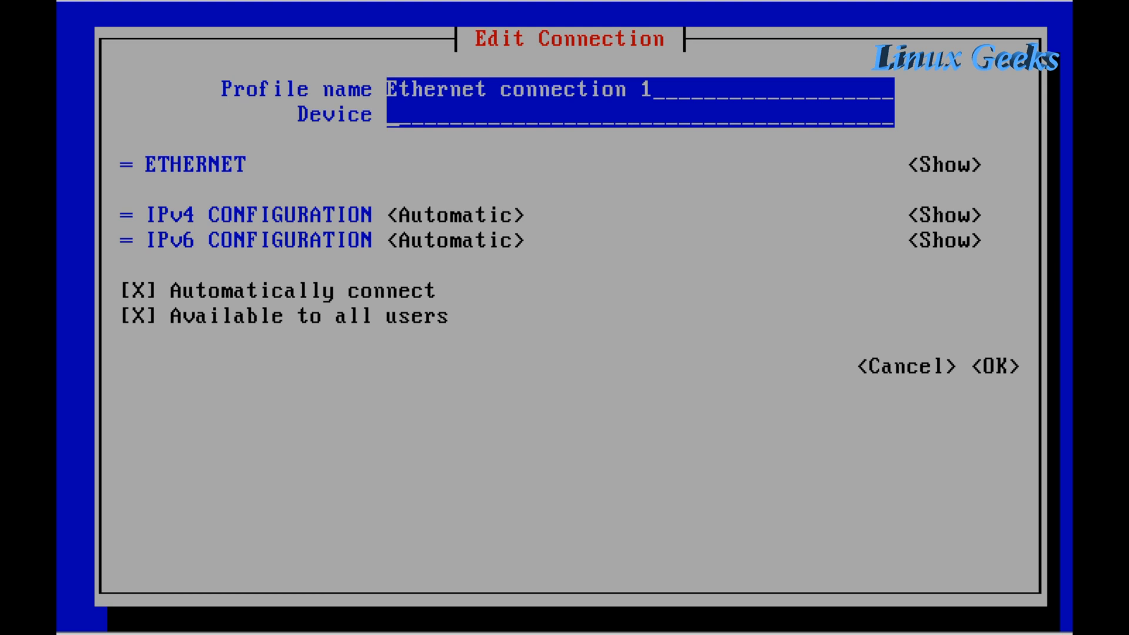
type("en")
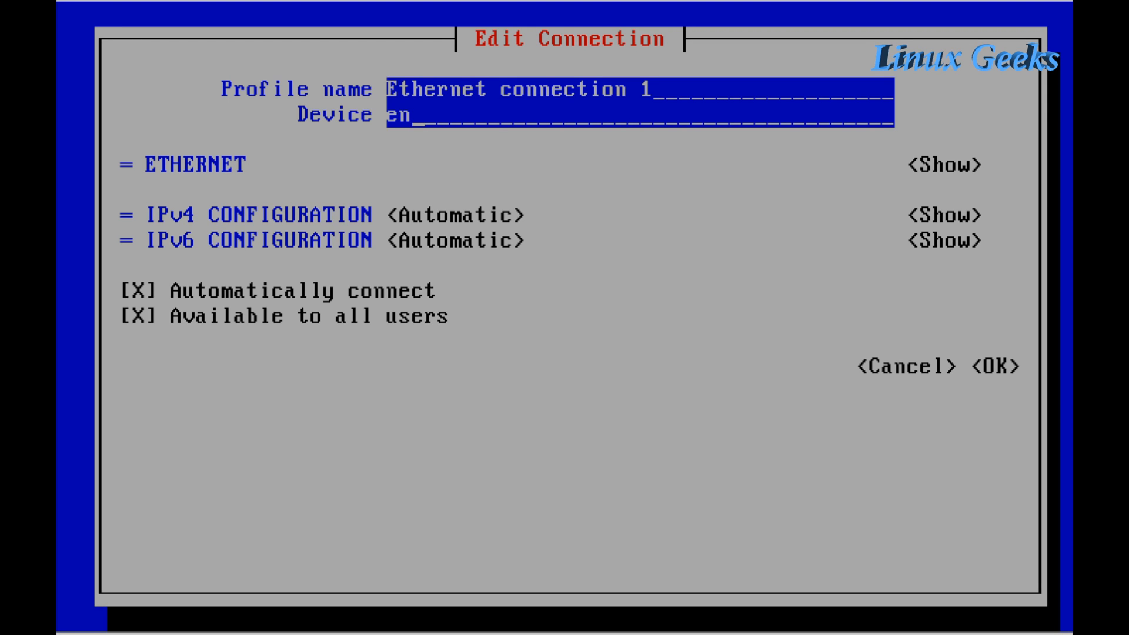
type("p")
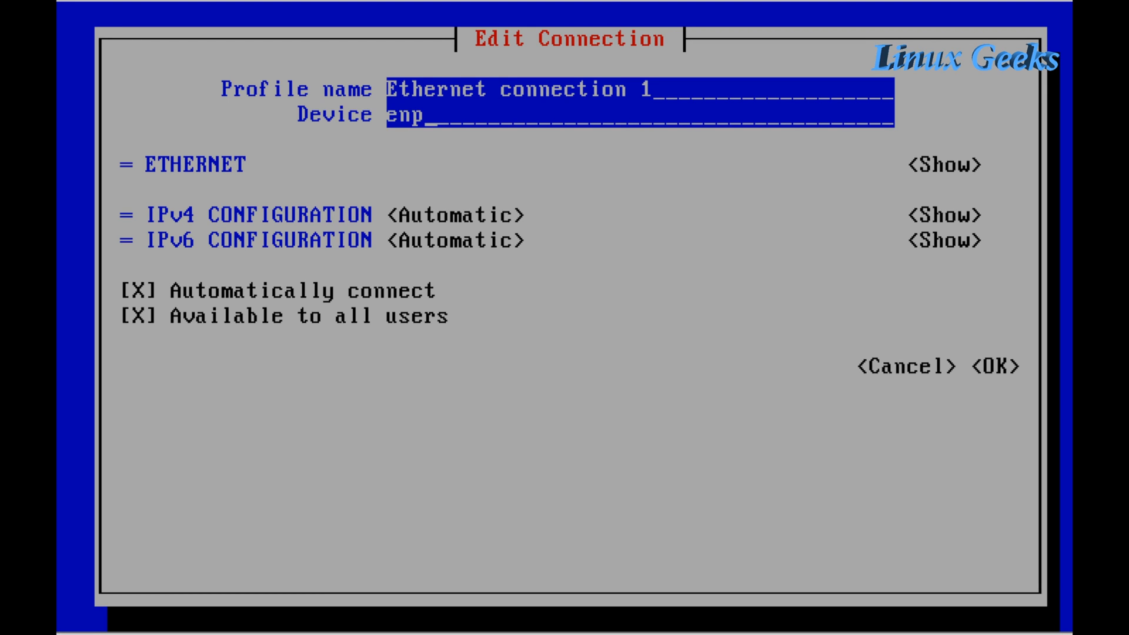
type("0s9")
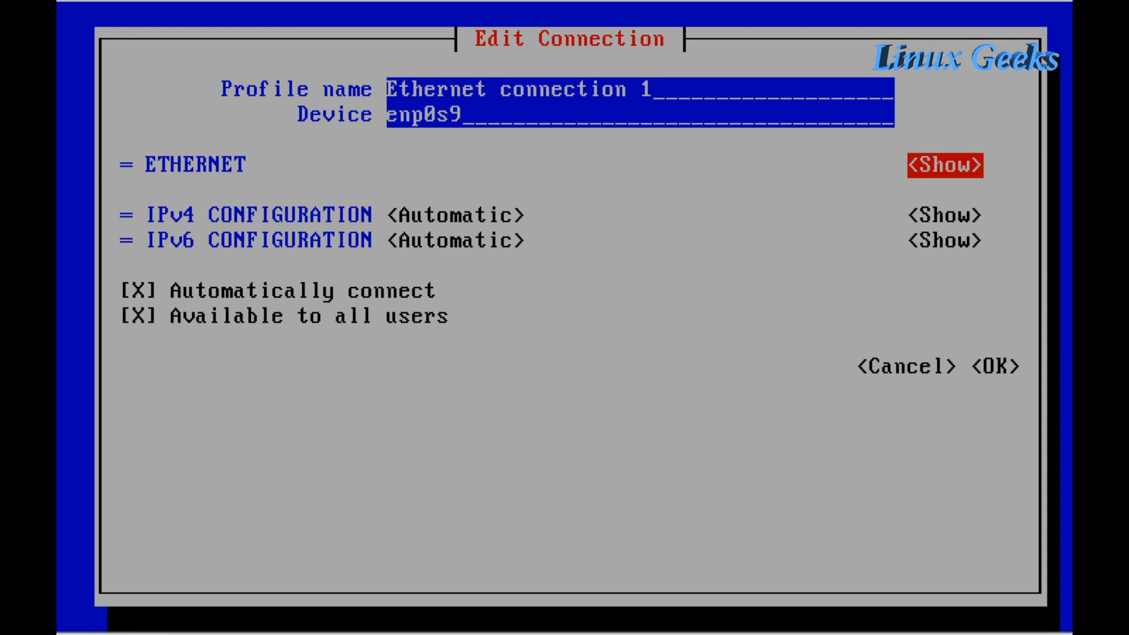
left_click(945, 164)
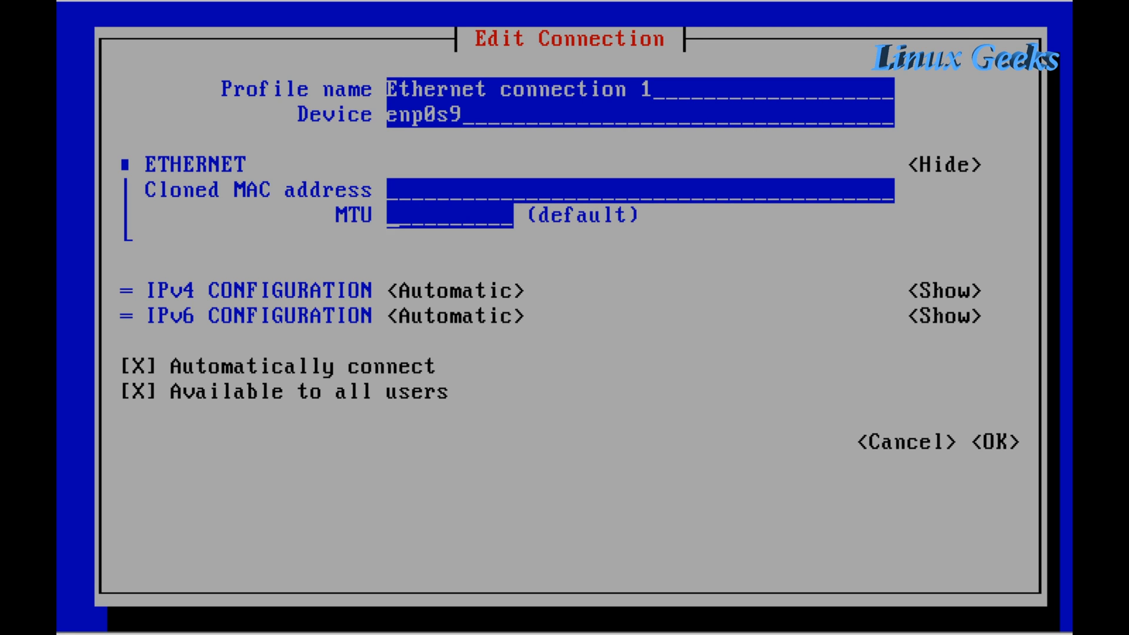
left_click(944, 291)
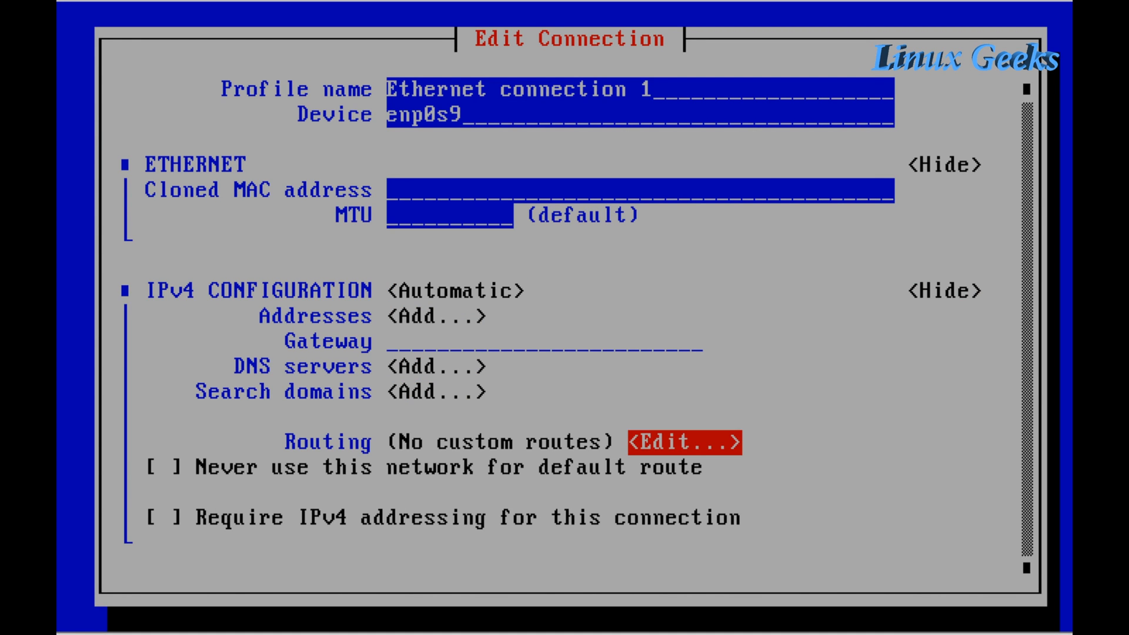
scroll("down", 3)
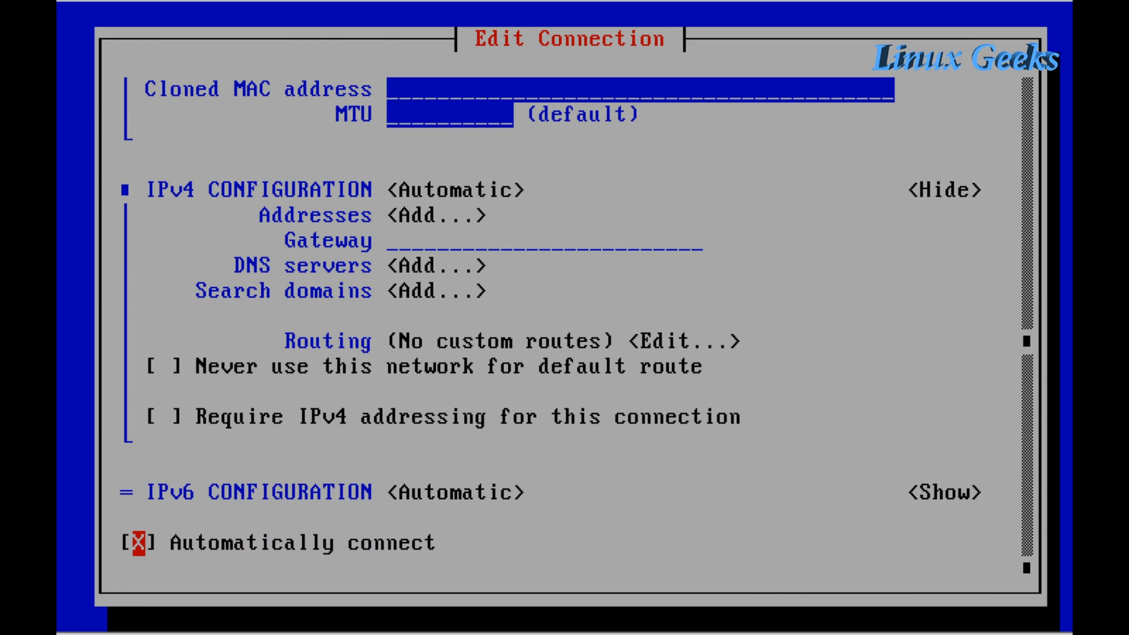
scroll("down", 3)
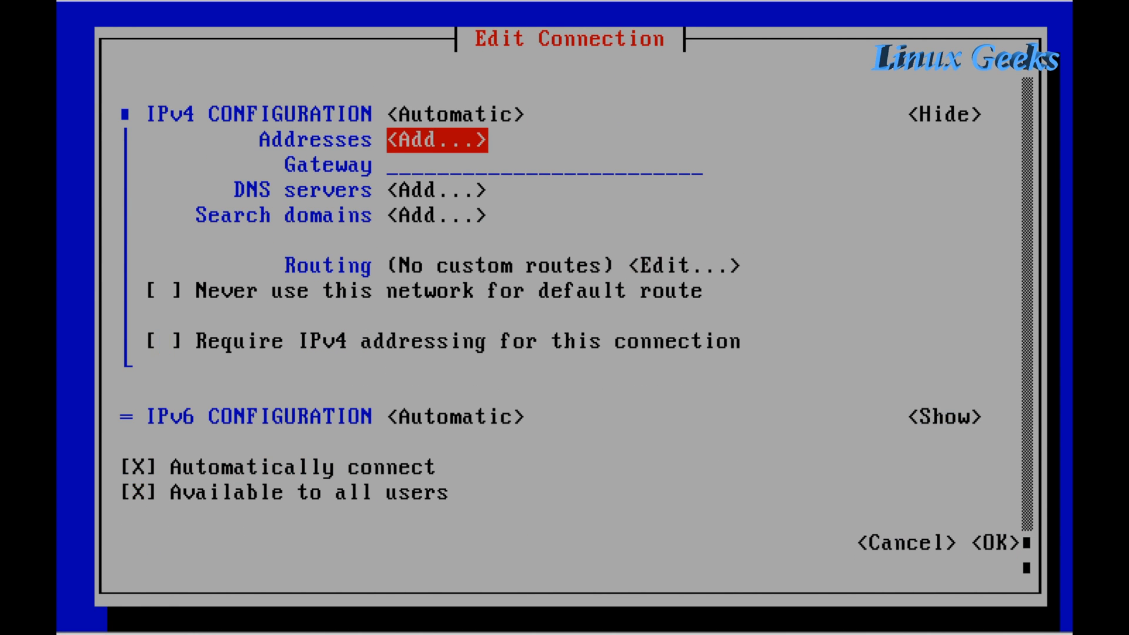
key("Tab")
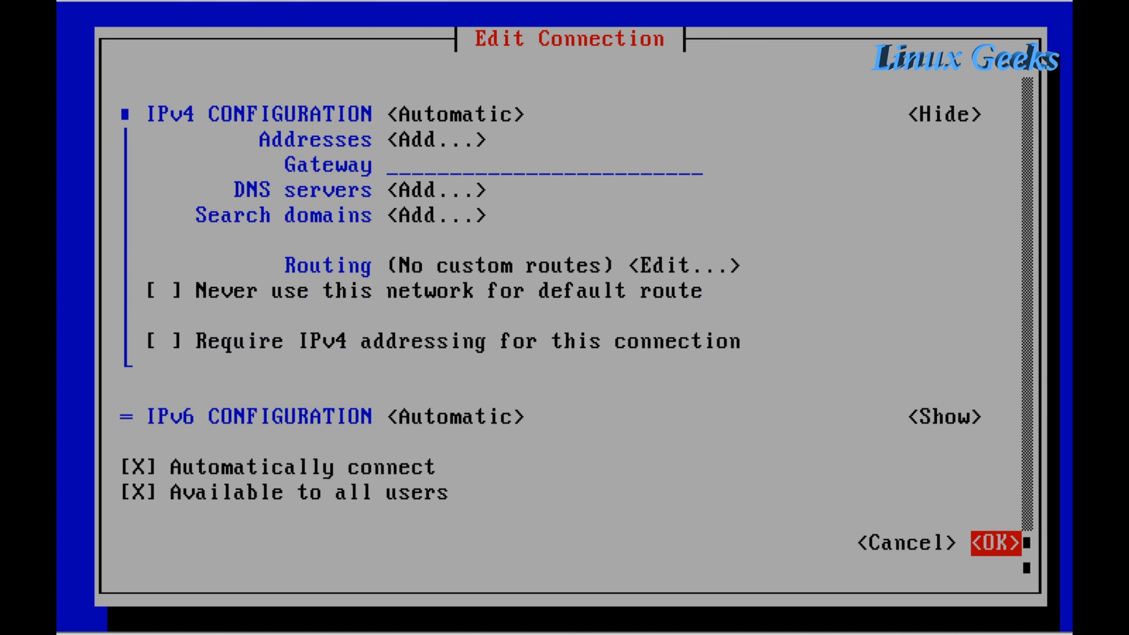
left_click(997, 542)
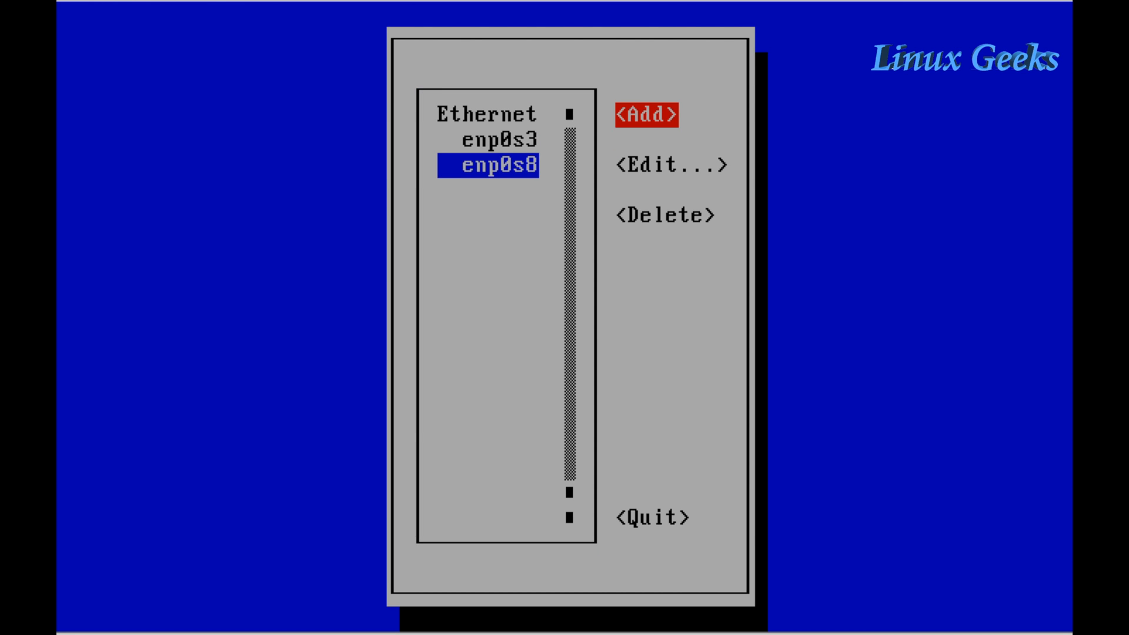
Inspect enp0s8's Ethernet and IPv4 settings, cancel without changes, and quit nmtui.
left_click(663, 163)
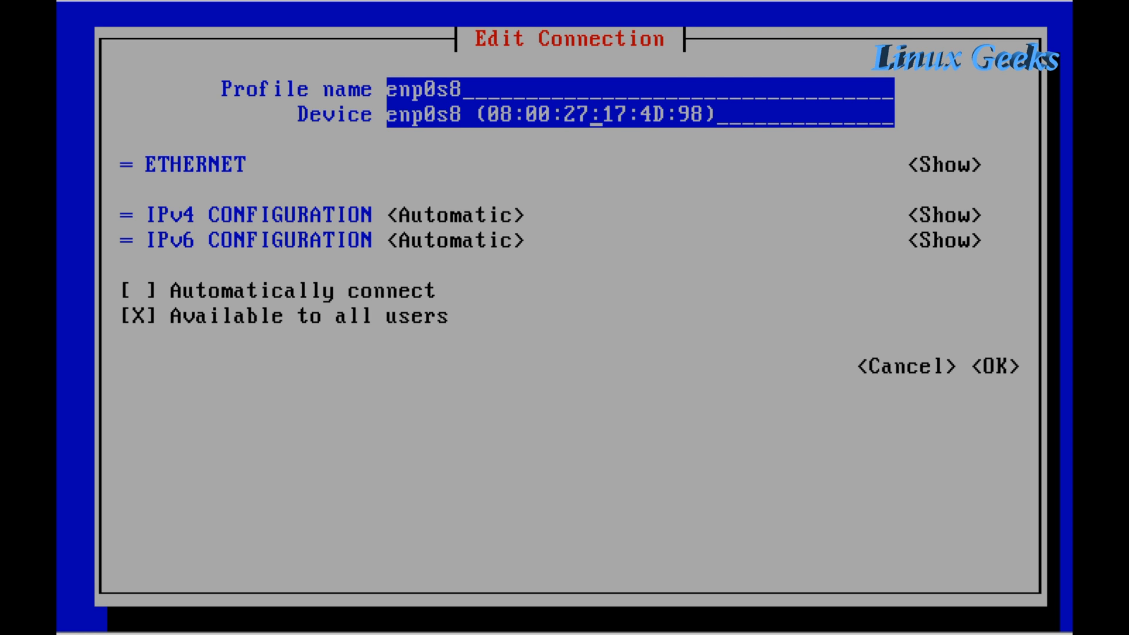
left_click(458, 216)
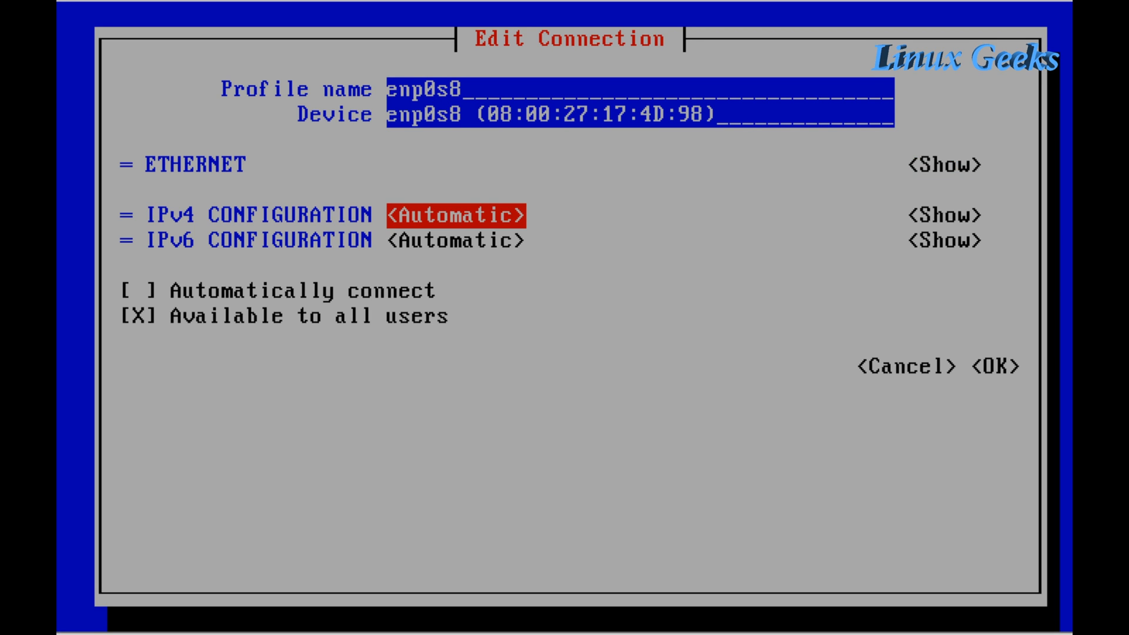
left_click(950, 164)
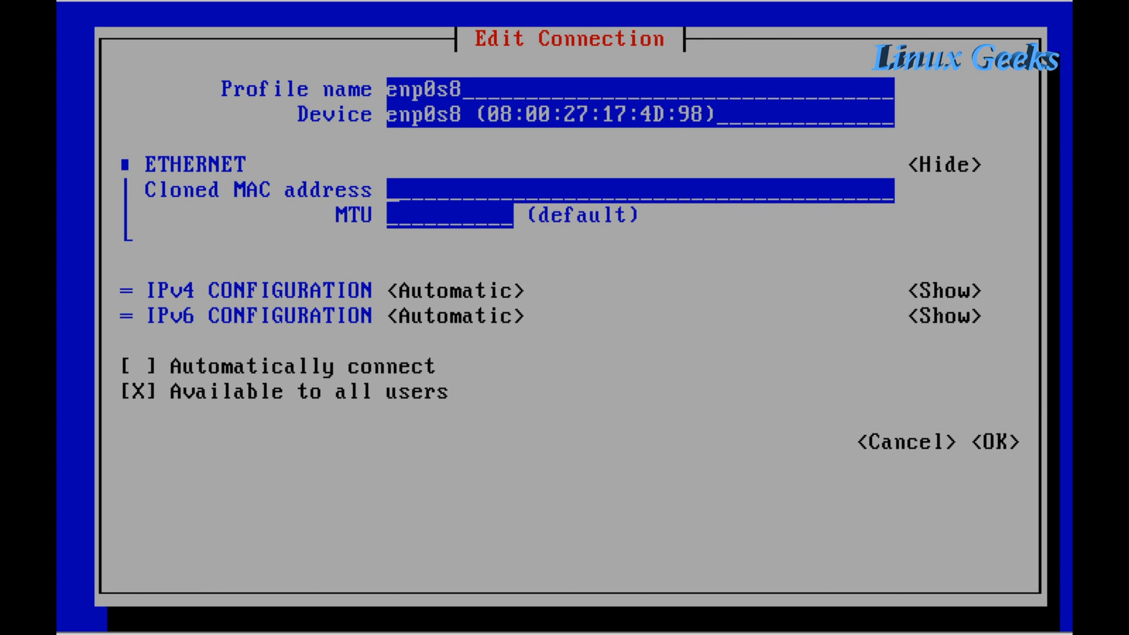
left_click(944, 291)
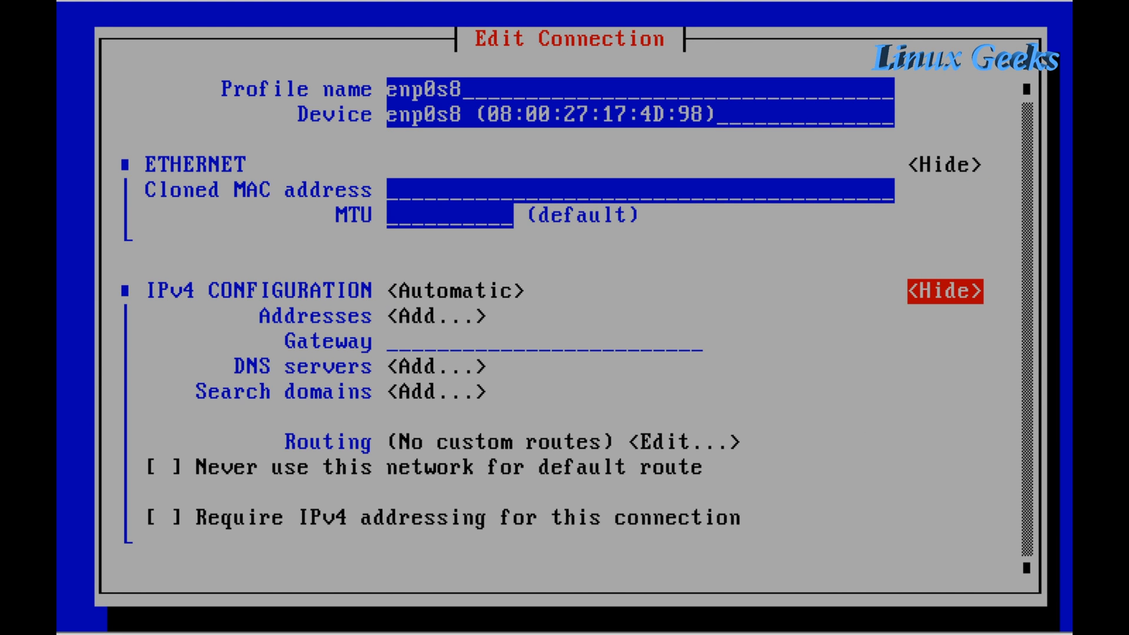
scroll("down", 3)
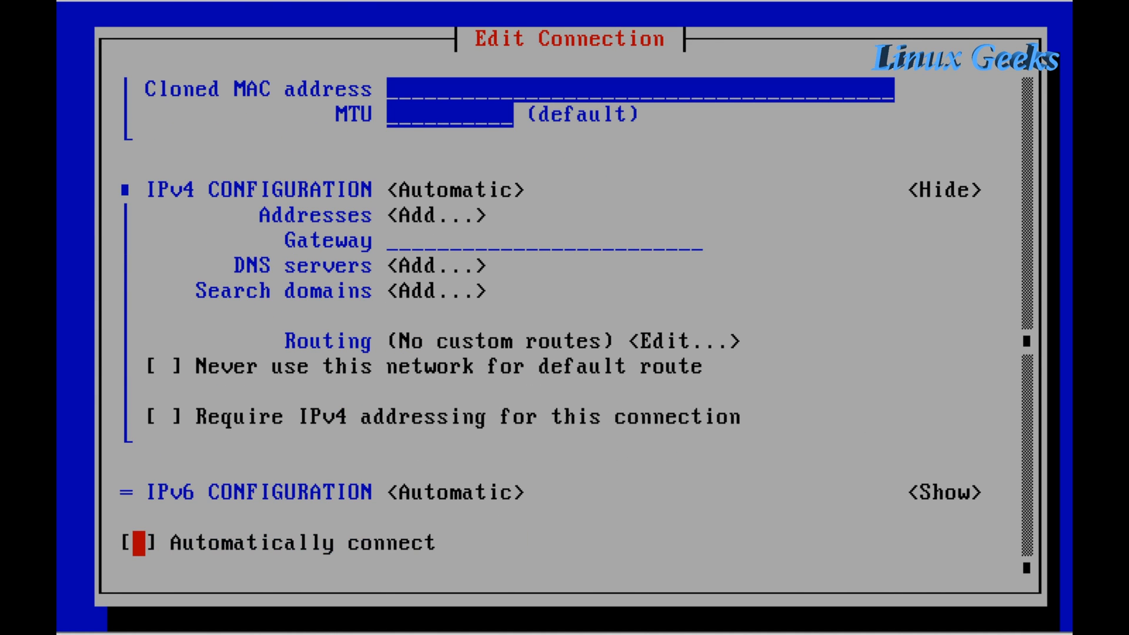
scroll("up", 3)
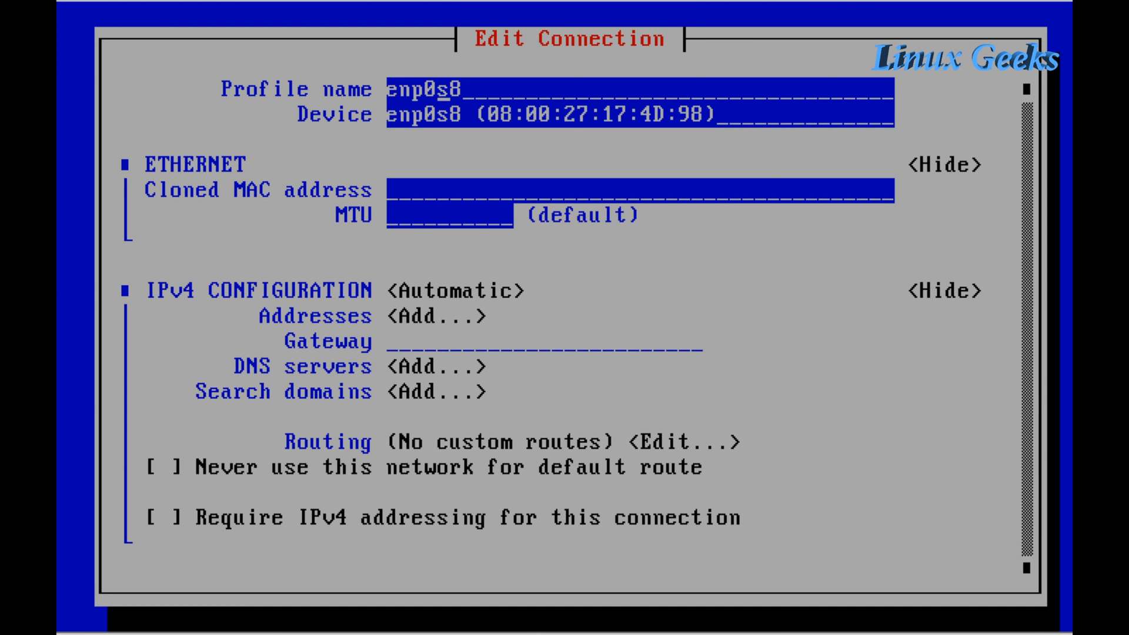
scroll("down", 3)
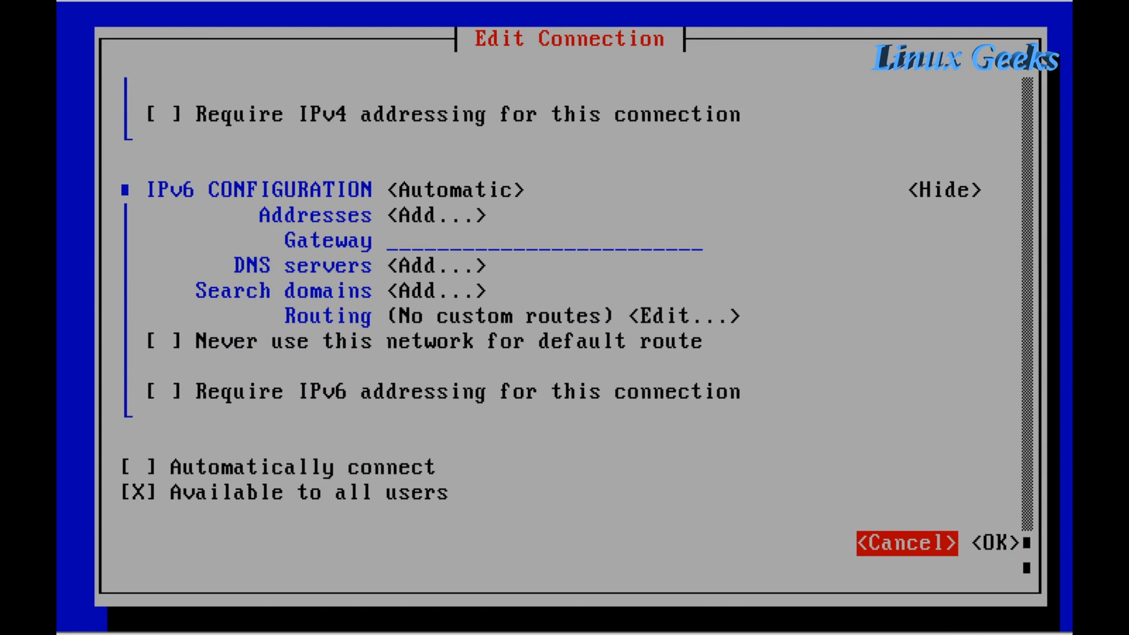
left_click(905, 544)
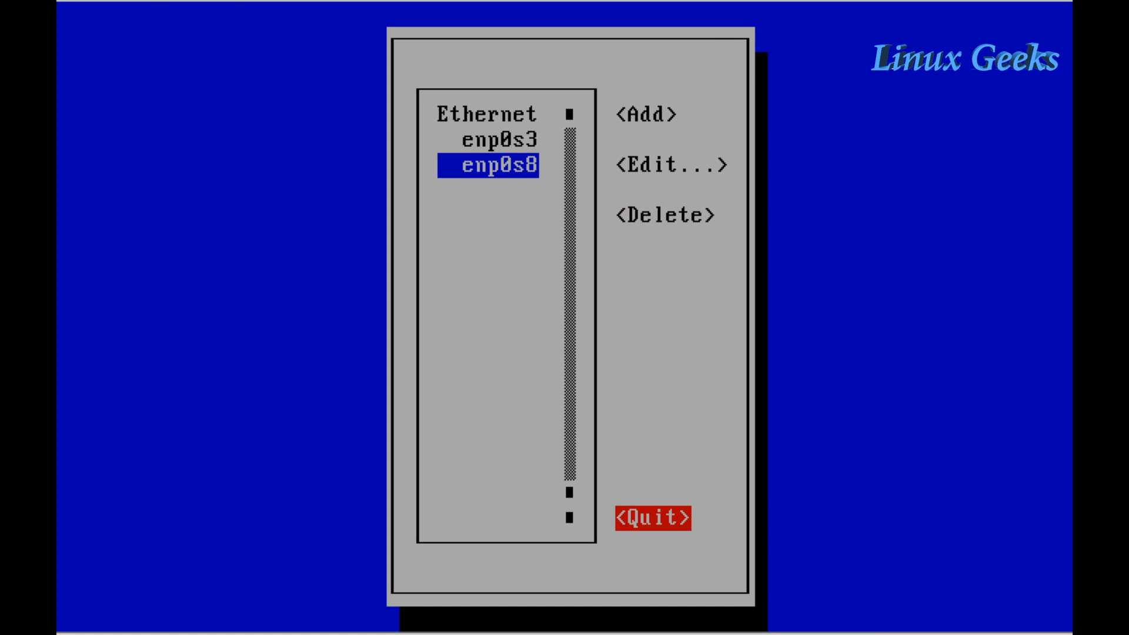
left_click(651, 518)
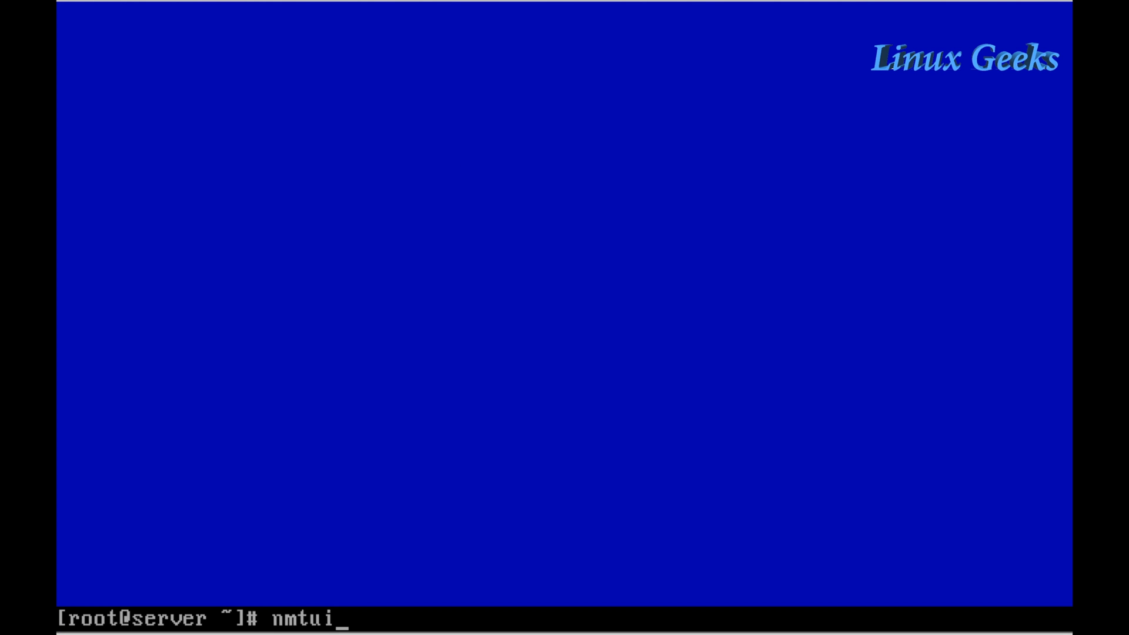
key("Return")
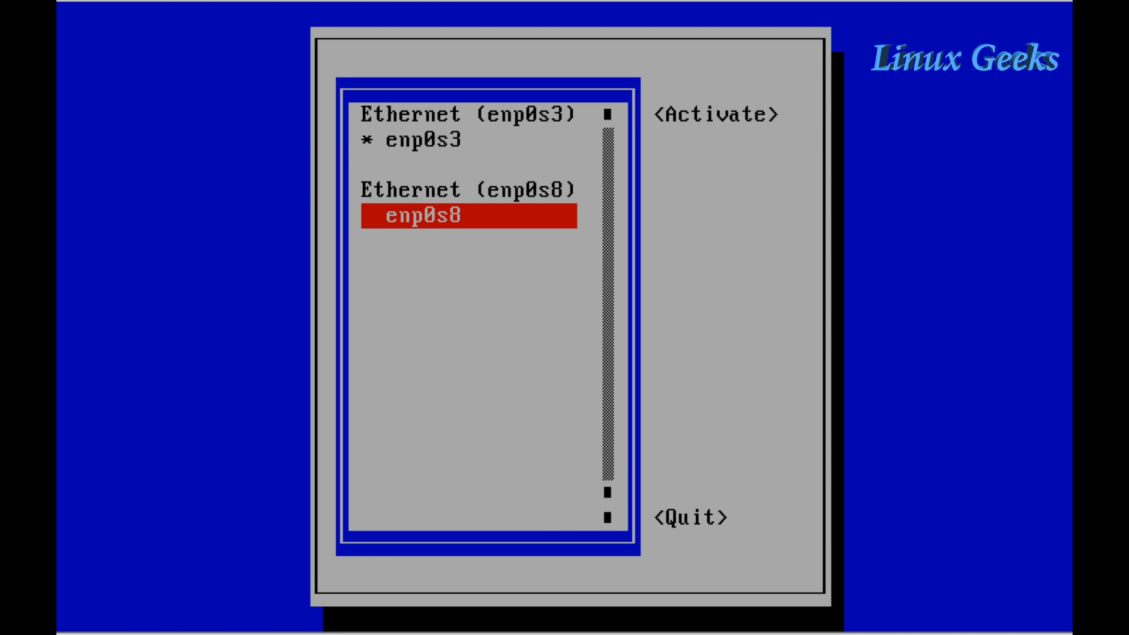
key("Up")
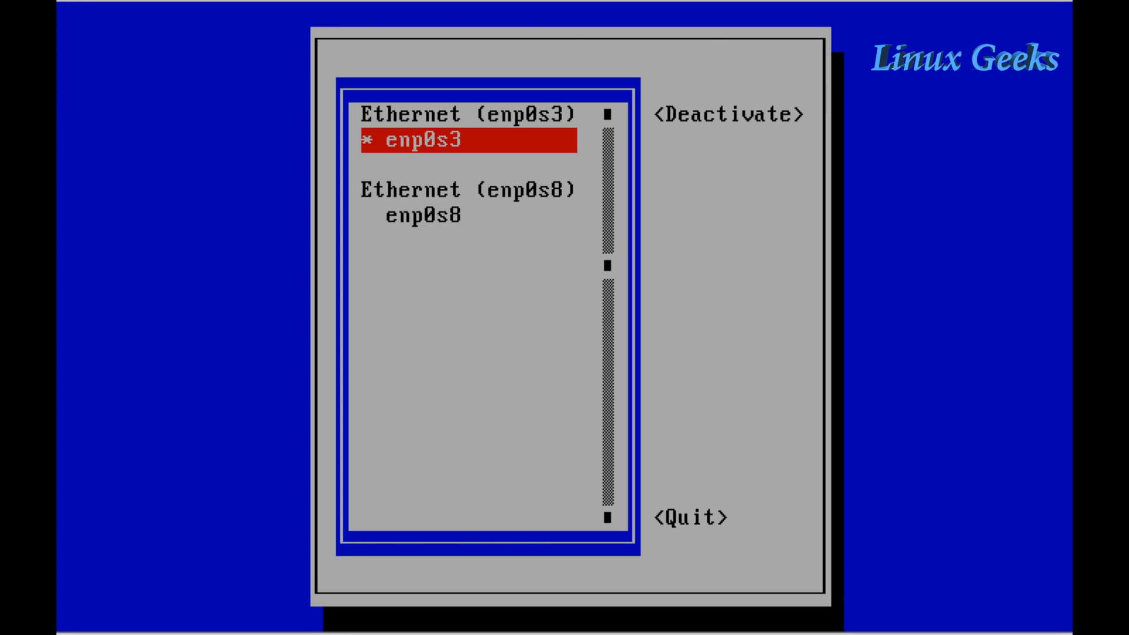
key("Tab")
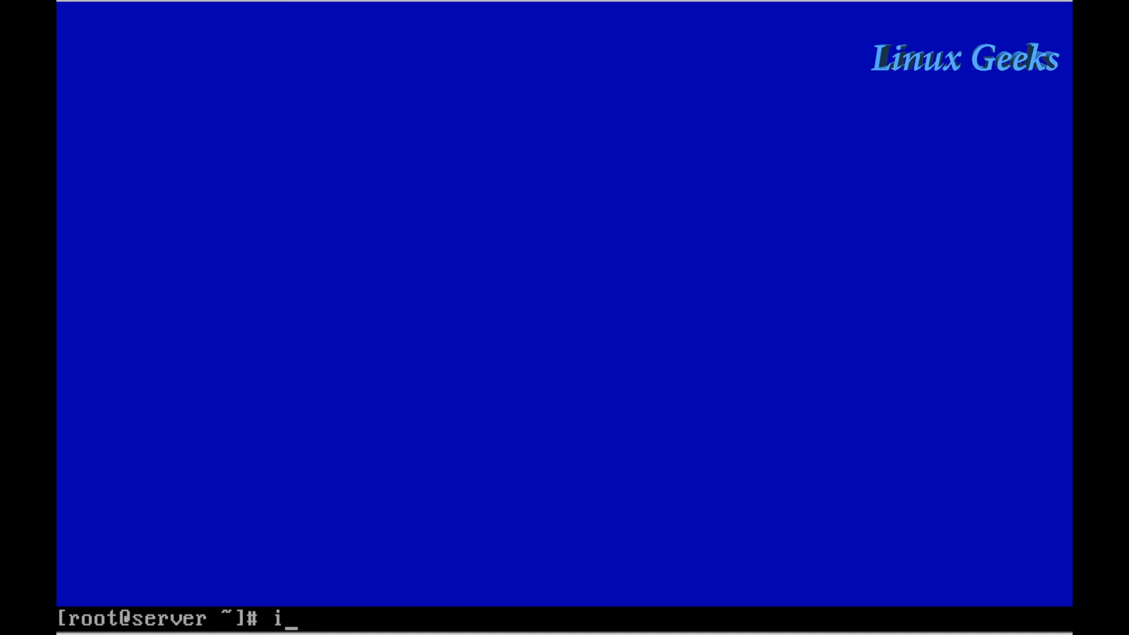
Run ip add and check that enp0s8 shows state UP.
key("Return")
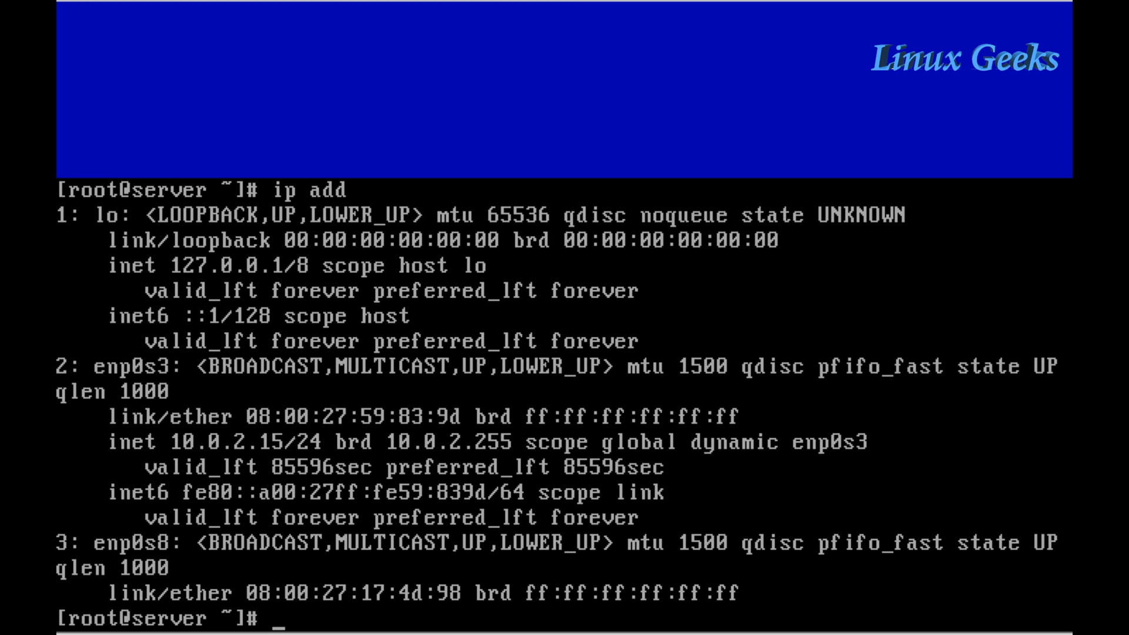
type("ip add")
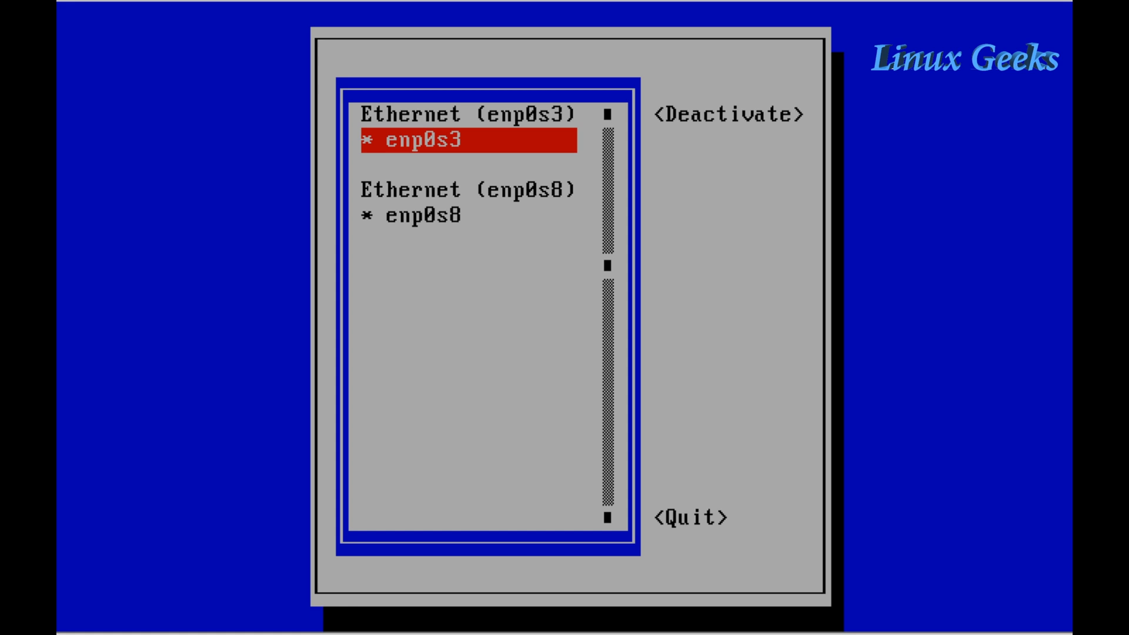
Leave the nmtui activation screen and relaunch nmtui to its main menu.
key("Tab")
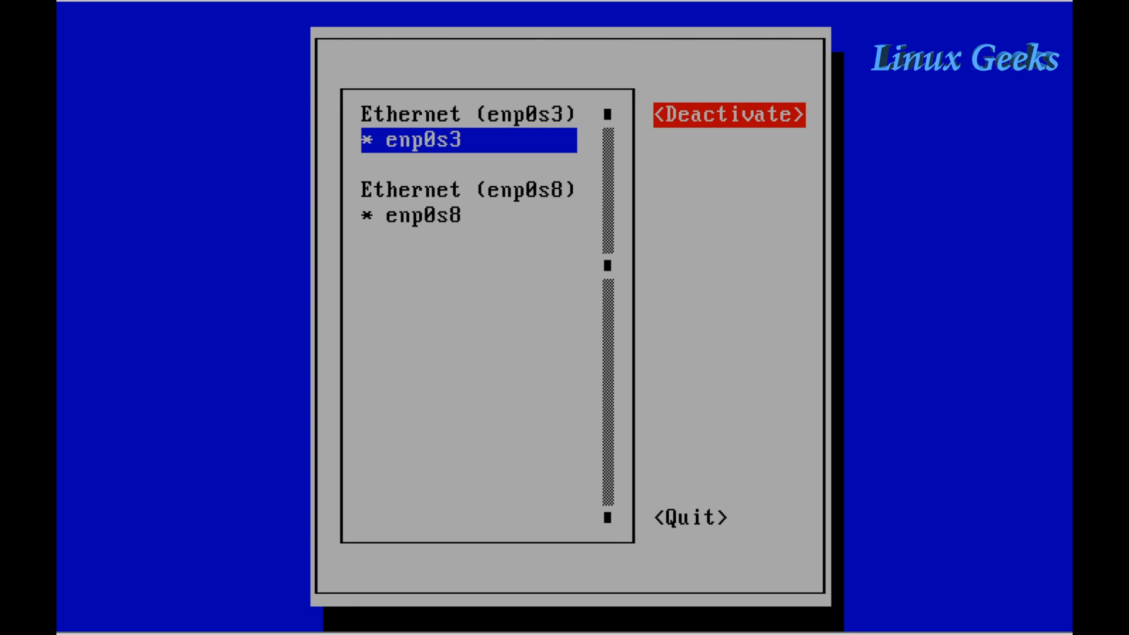
left_click(686, 516)
type("ip add")
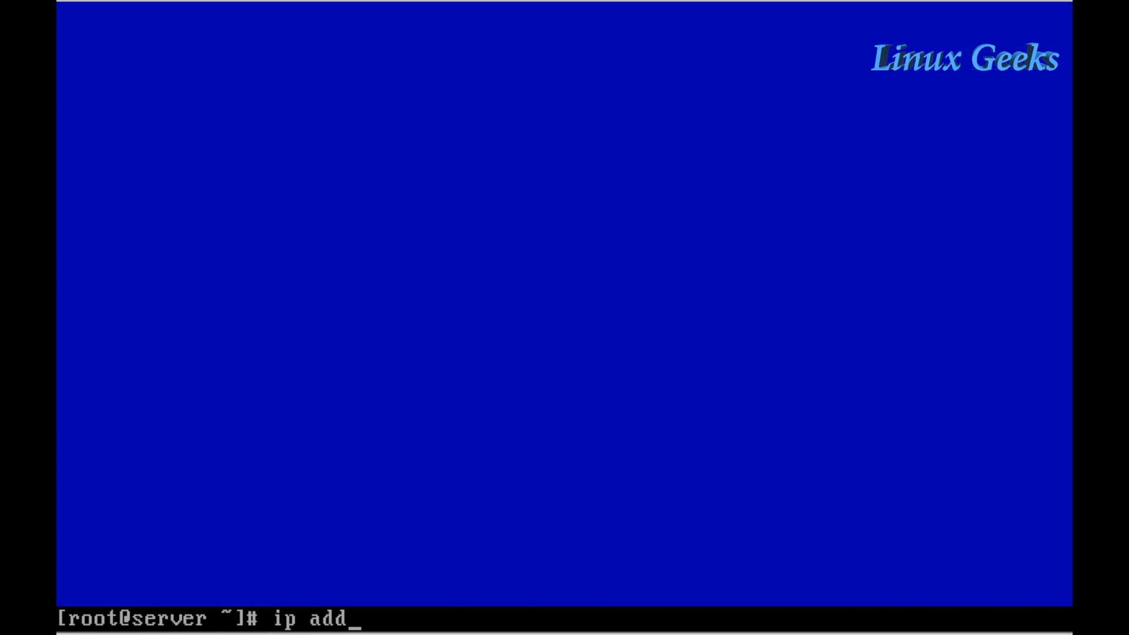
key("Return")
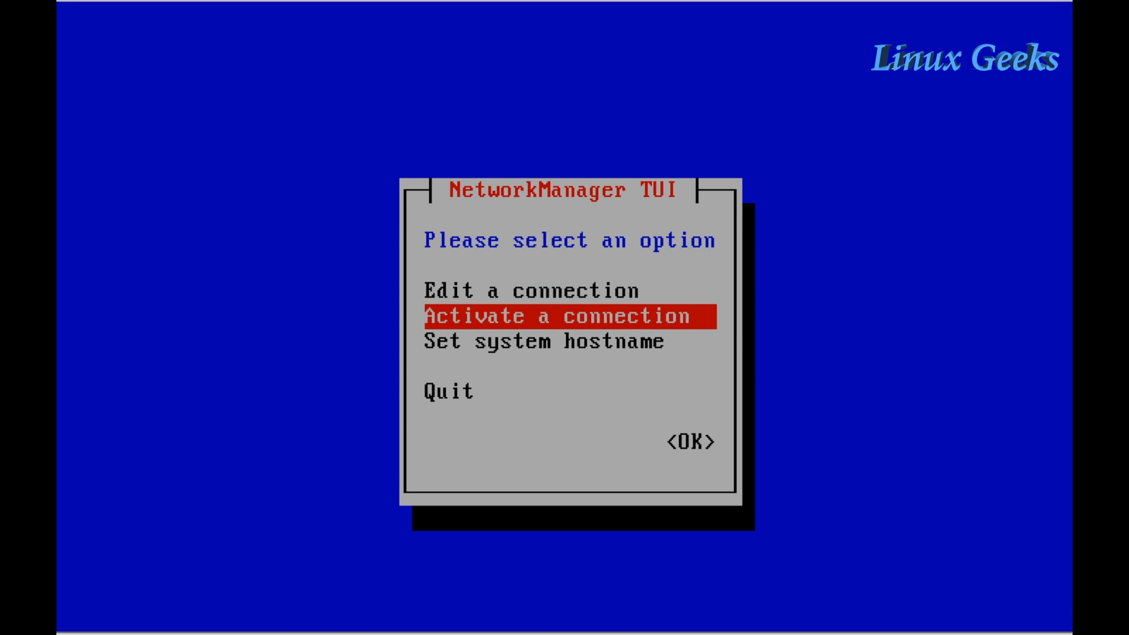
key("Down")
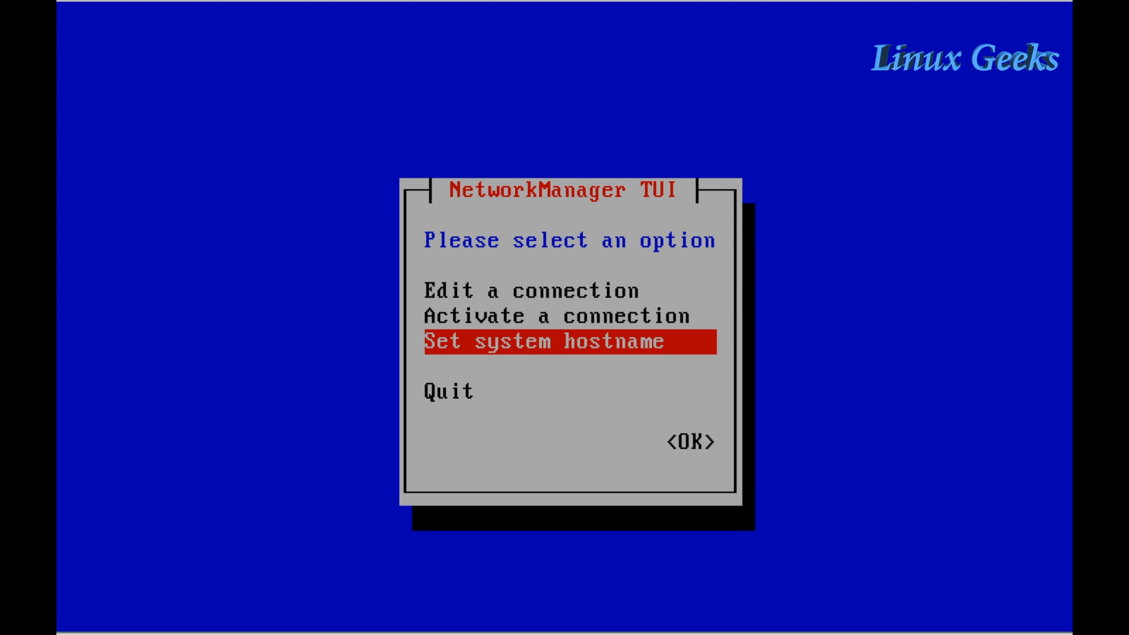